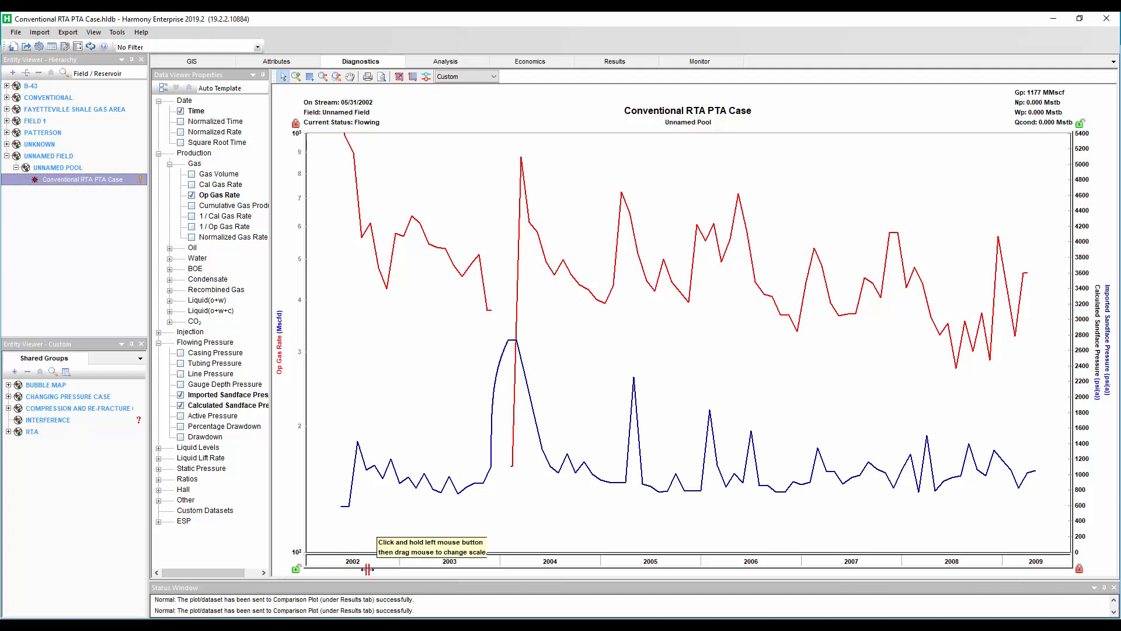
mouse_move(377, 542)
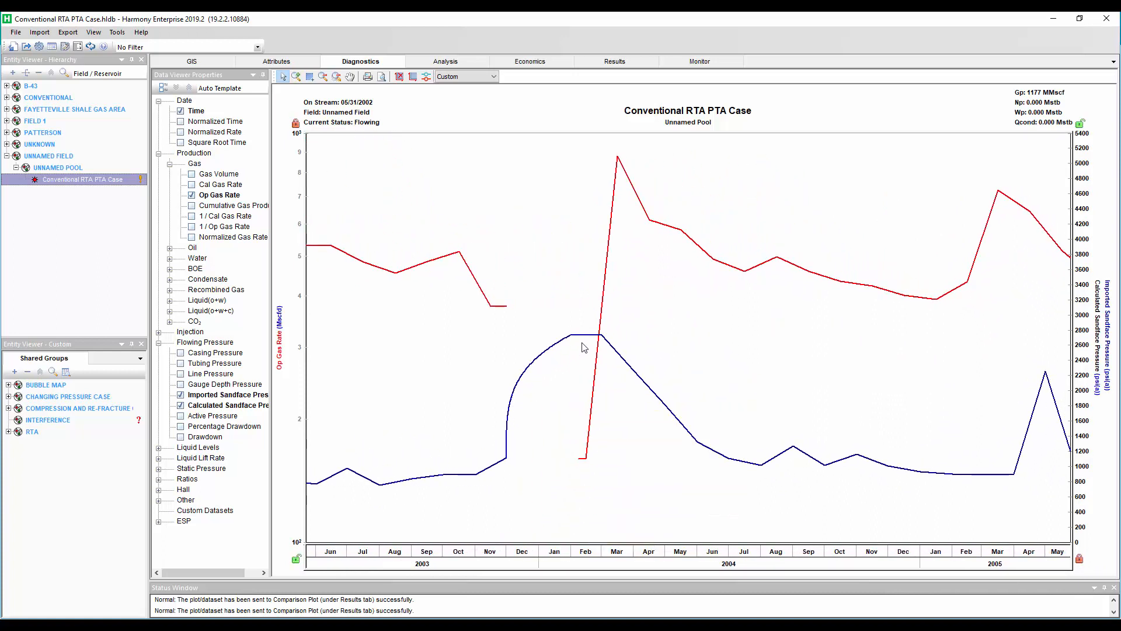
mouse_move(584, 539)
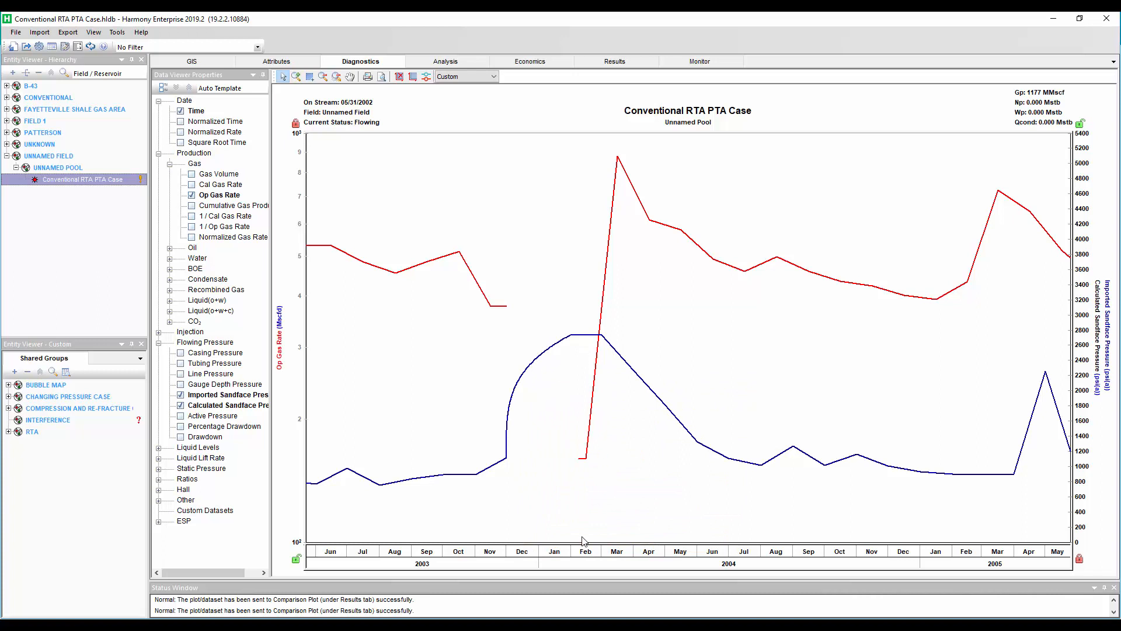
mouse_move(584, 463)
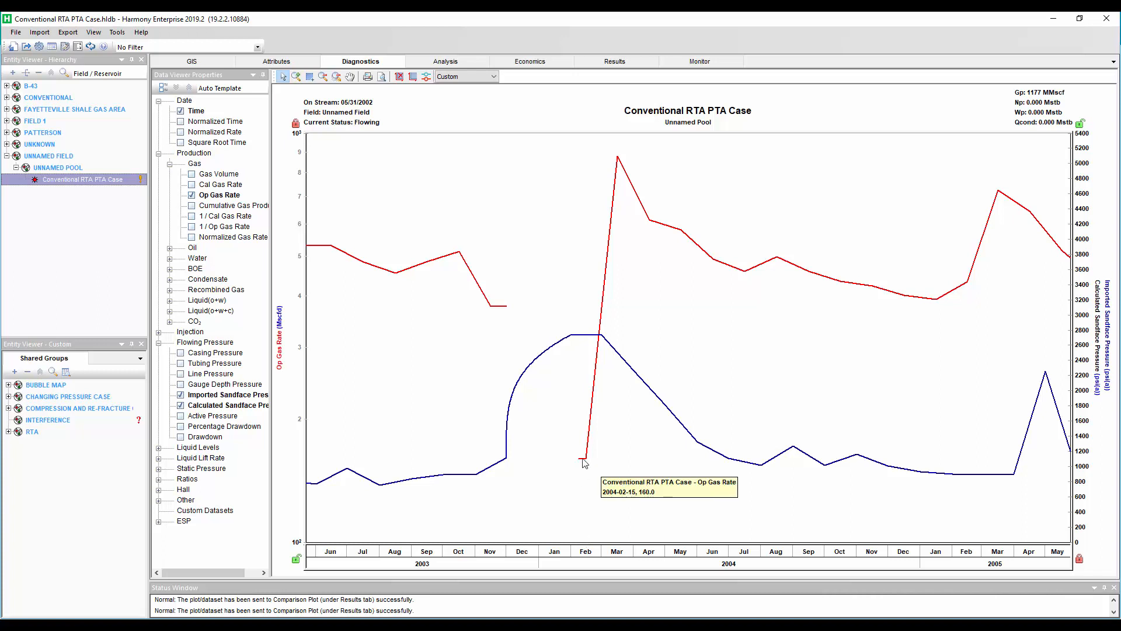
mouse_move(514, 458)
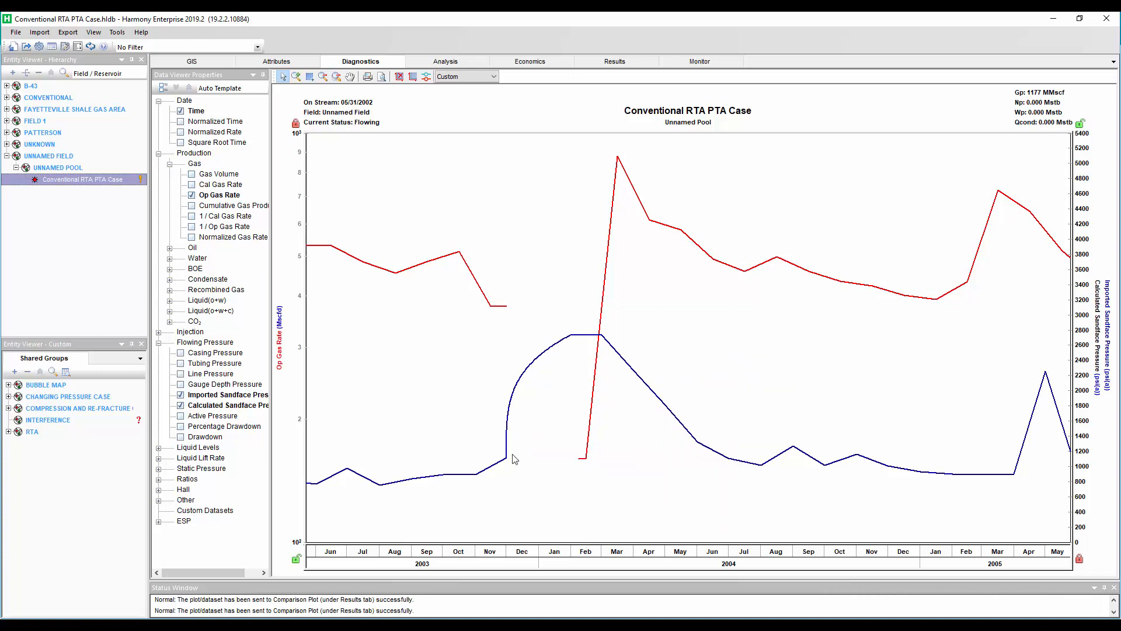
mouse_move(519, 466)
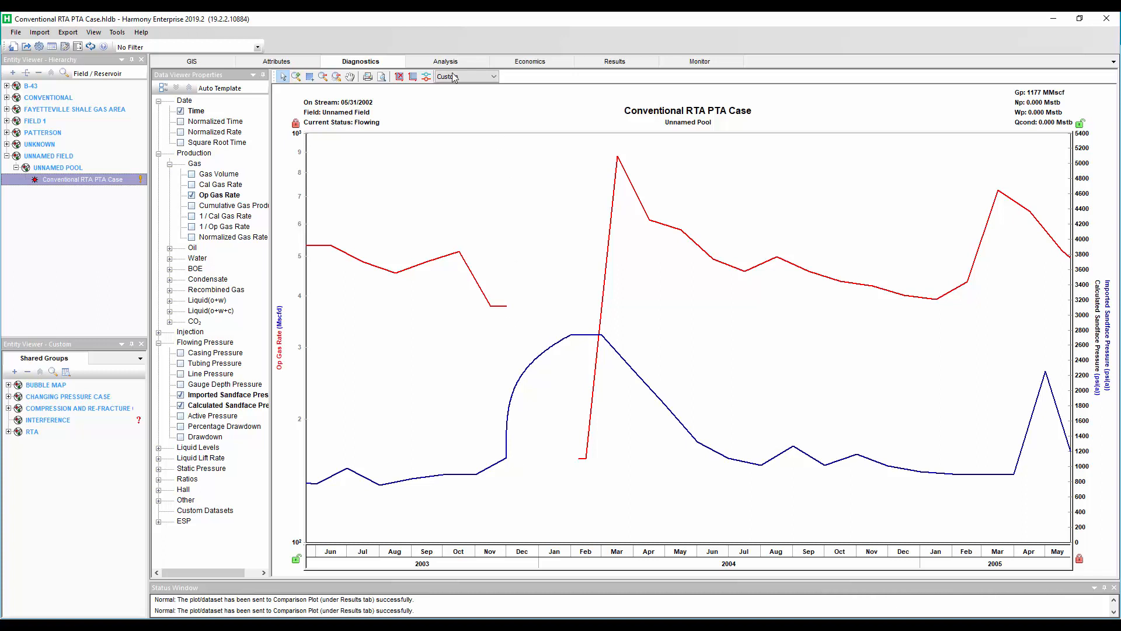
Create a gas flowing material balance analysis under the vertical-with-fracture well
left_click(445, 60)
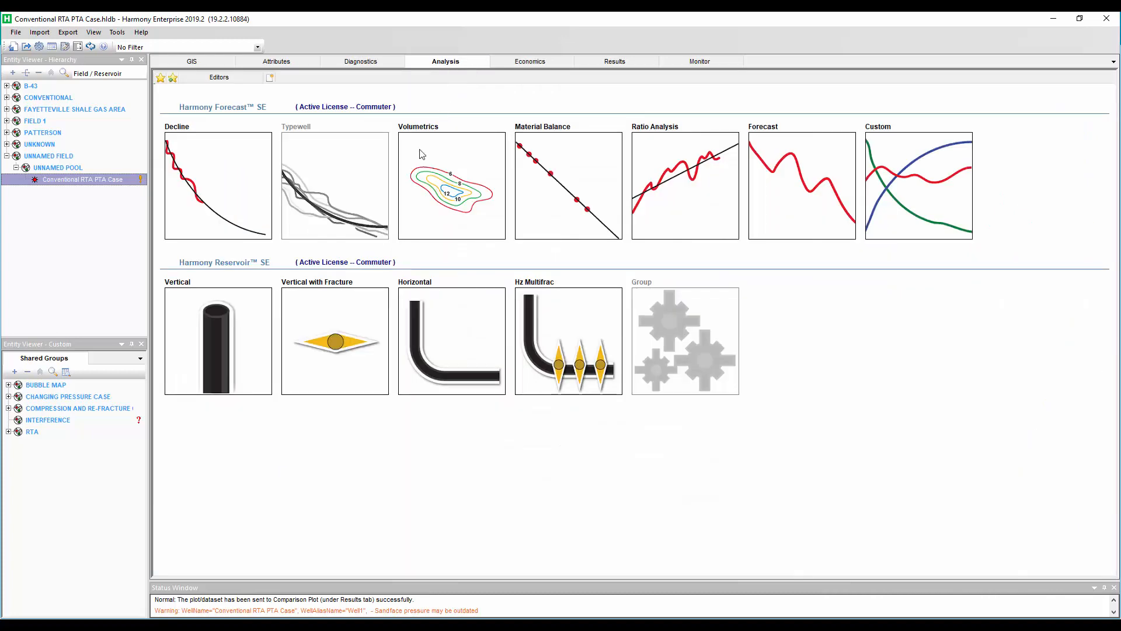
right_click(334, 340)
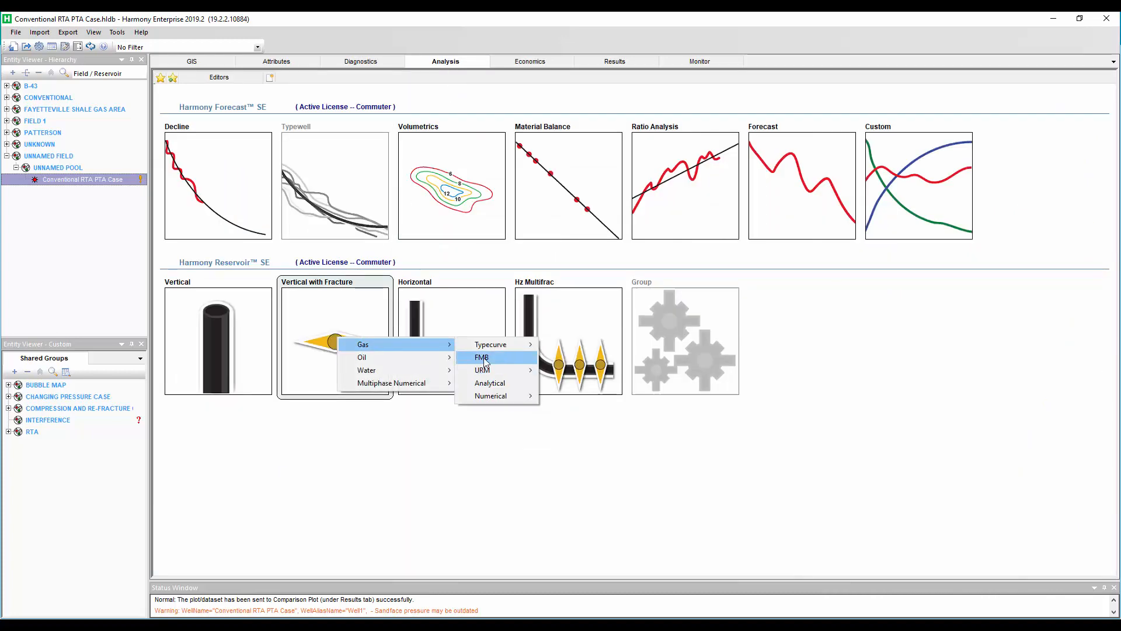
left_click(481, 357)
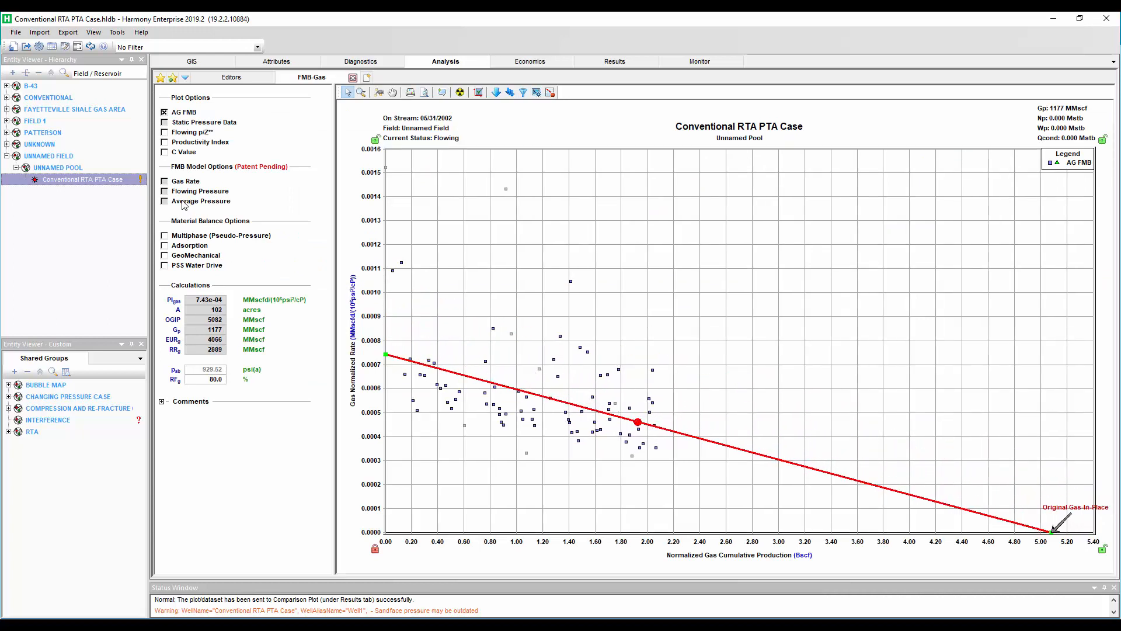
Enable multiphase pseudo-pressure and the gas rate model, pulling OGIP to about 4810 MMscf
left_click(165, 235)
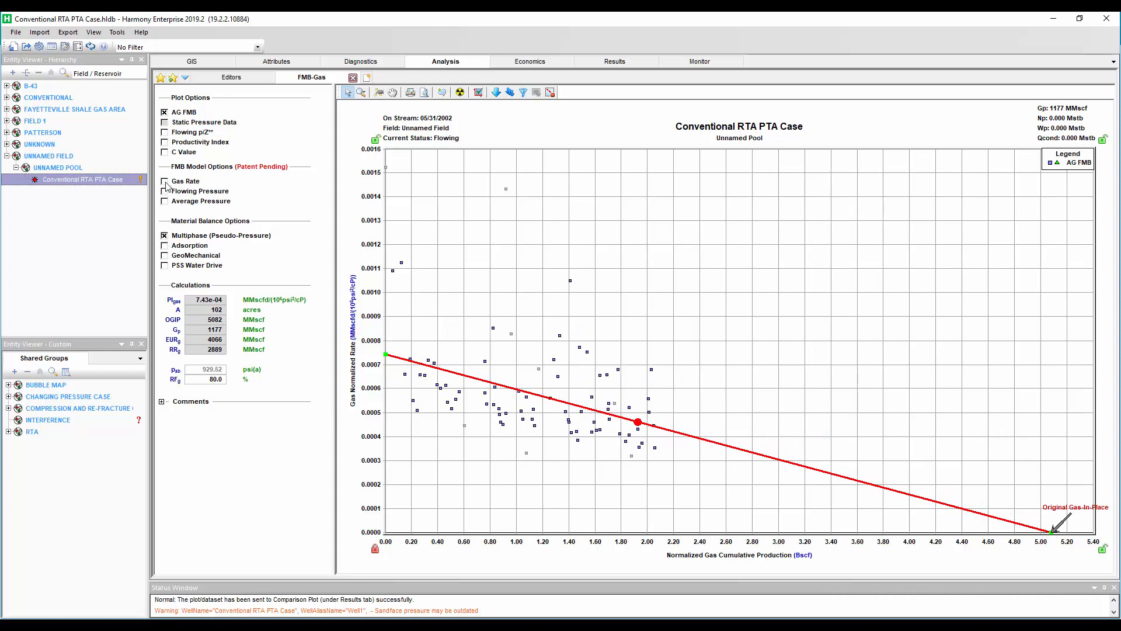
left_click(164, 181)
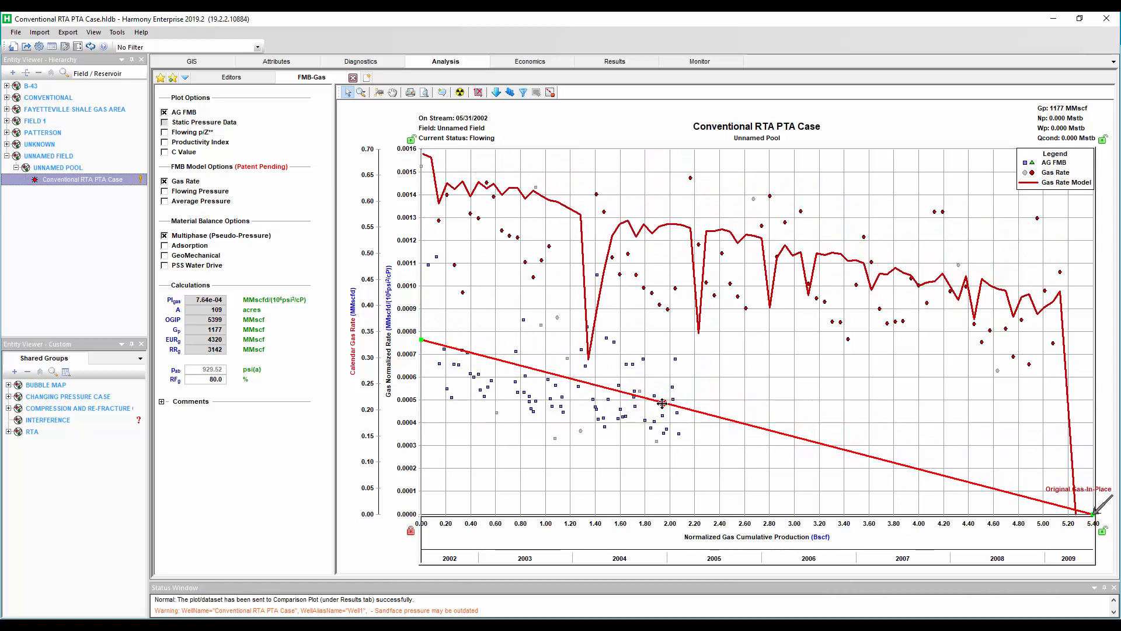
left_click_drag(661, 404, 660, 409)
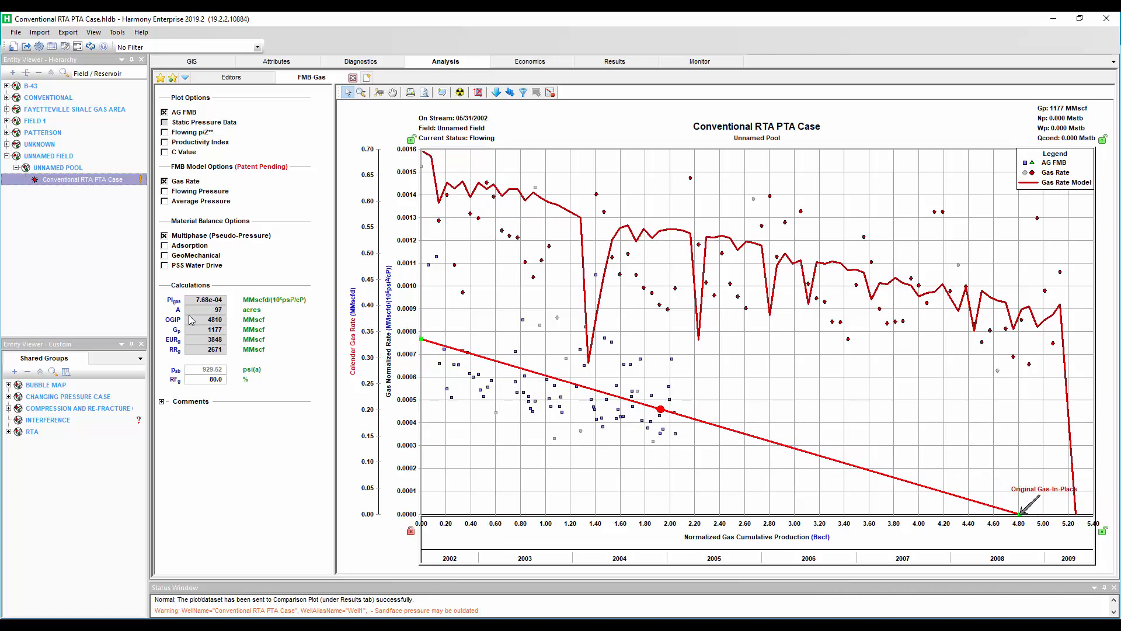
mouse_move(219, 318)
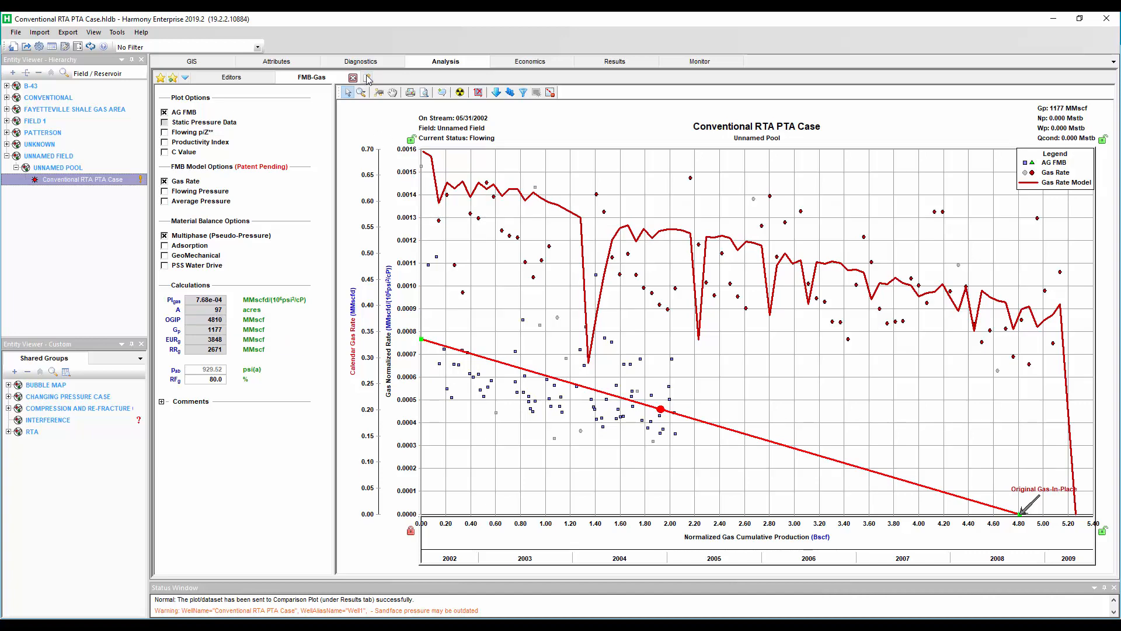
Add a Blasingame typecurve, auto-match it, then try re/xf 1.00 and settle on re/xf 10.00
left_click(352, 77)
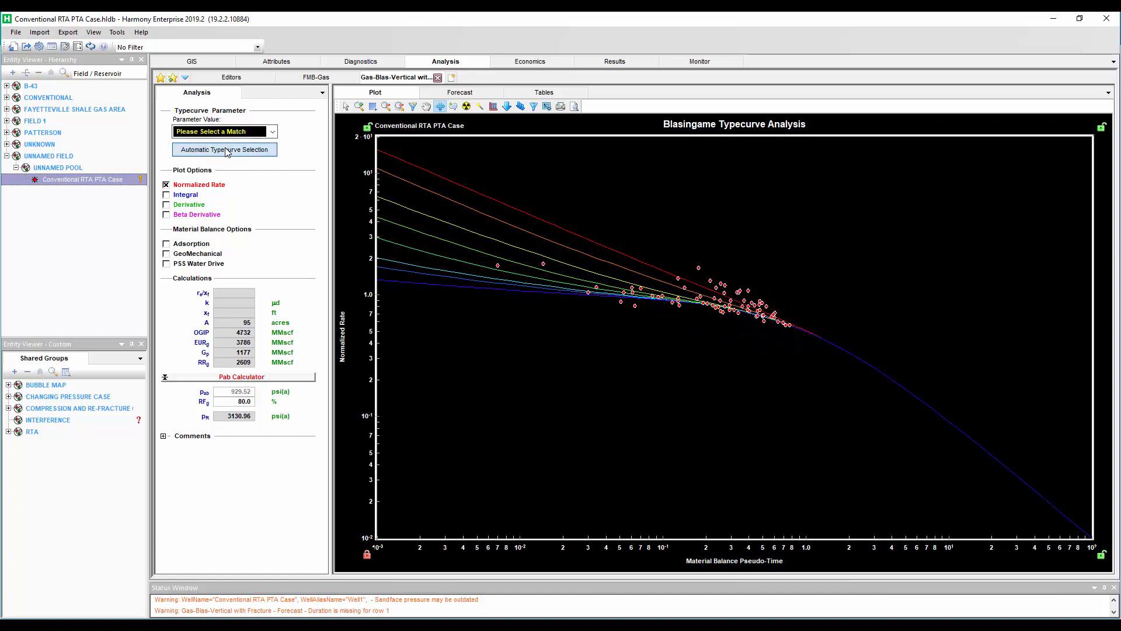
left_click(224, 149)
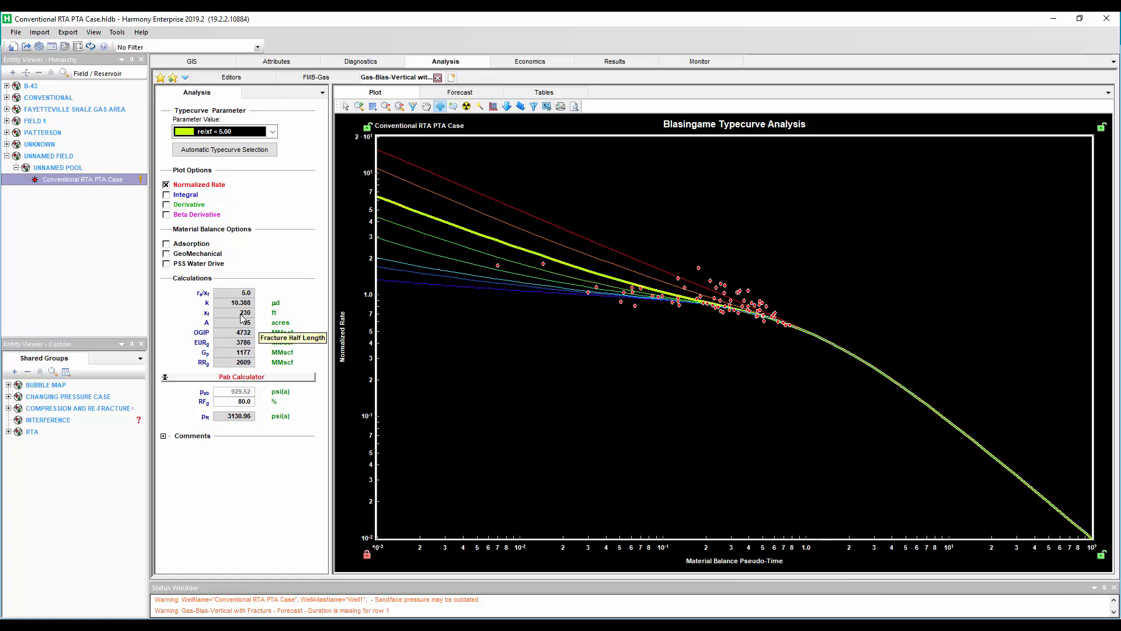
left_click(223, 130)
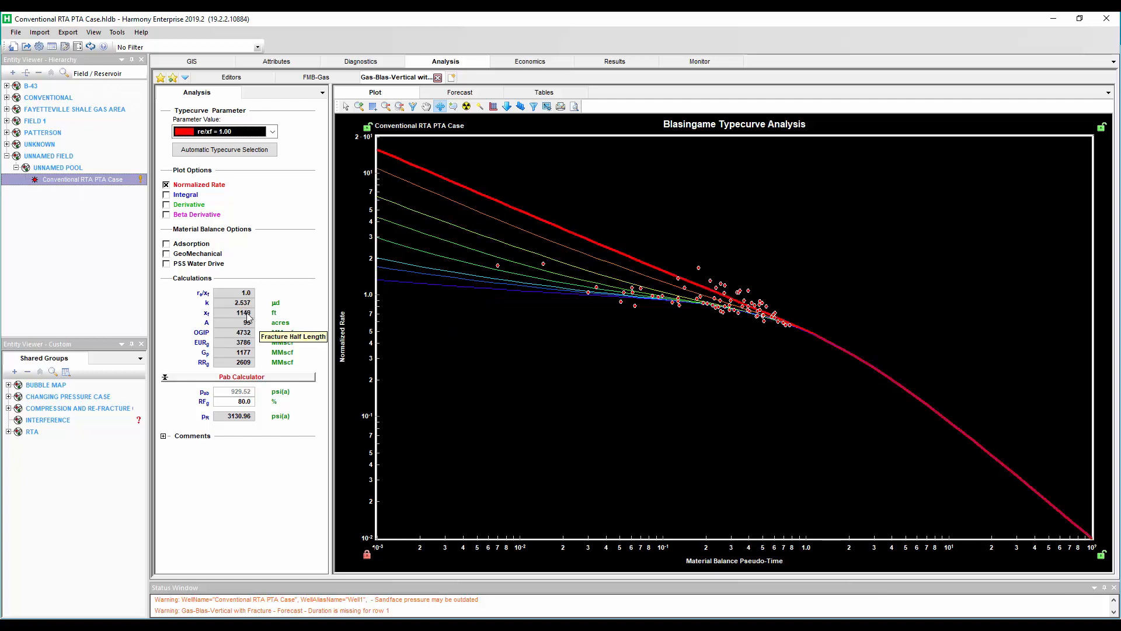
left_click(270, 131)
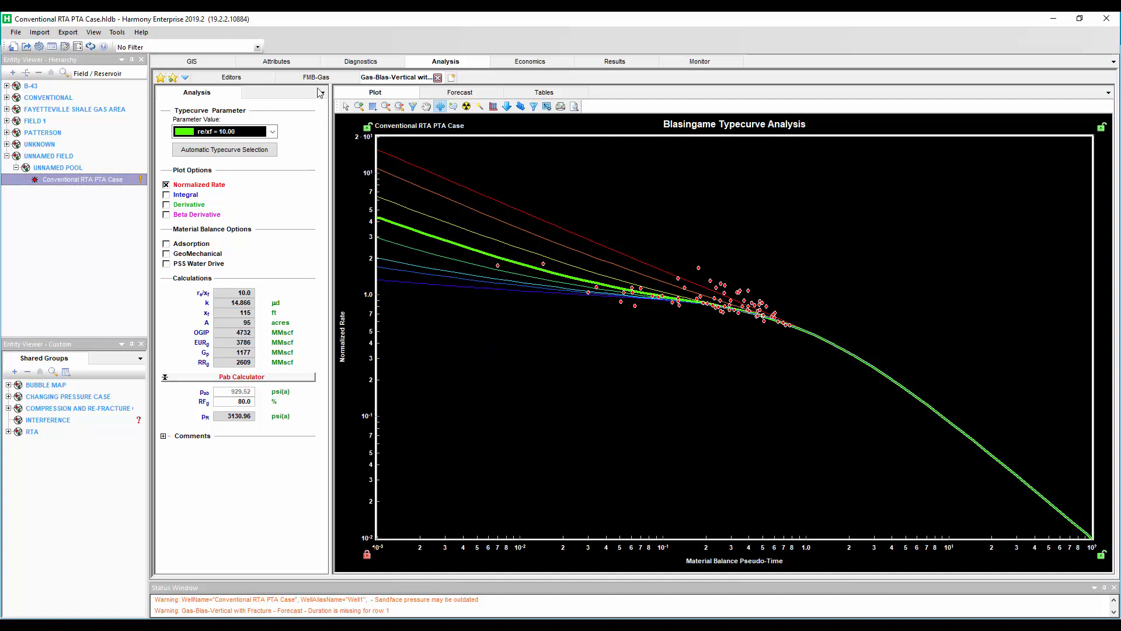
mouse_move(457, 257)
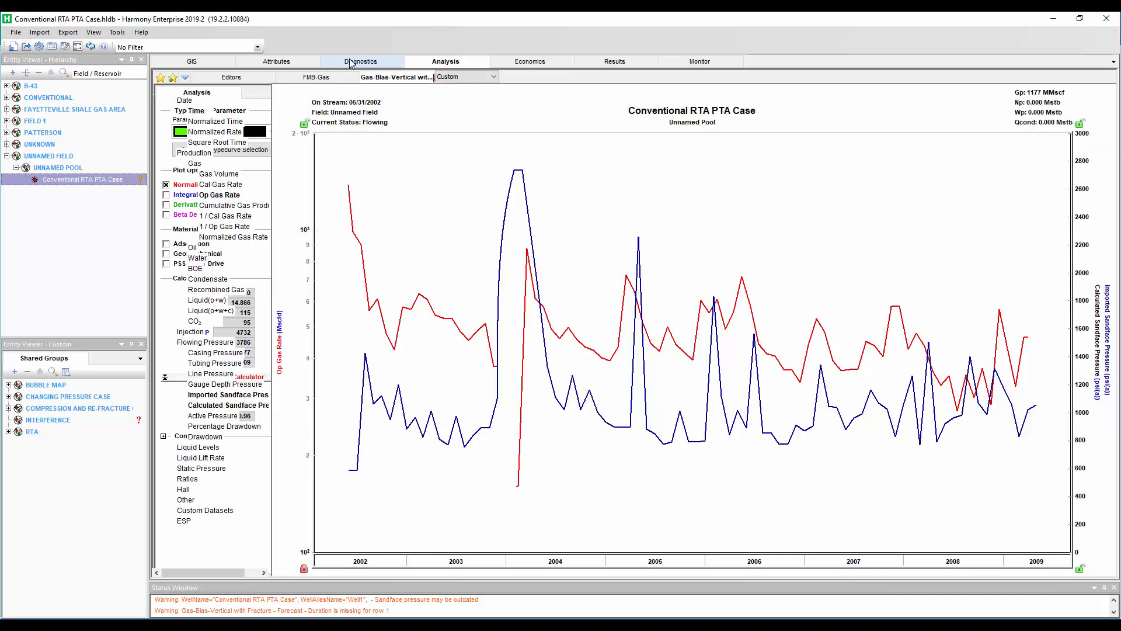
Return to the diagnostics plot and list the export destinations including WellTest
left_click(361, 60)
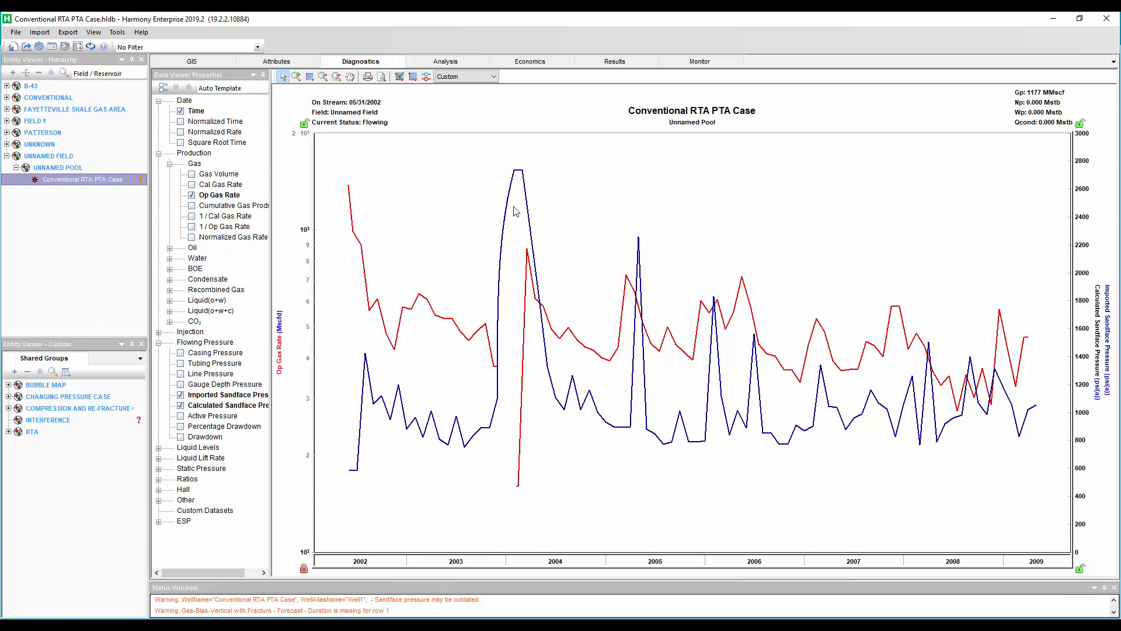
left_click(68, 33)
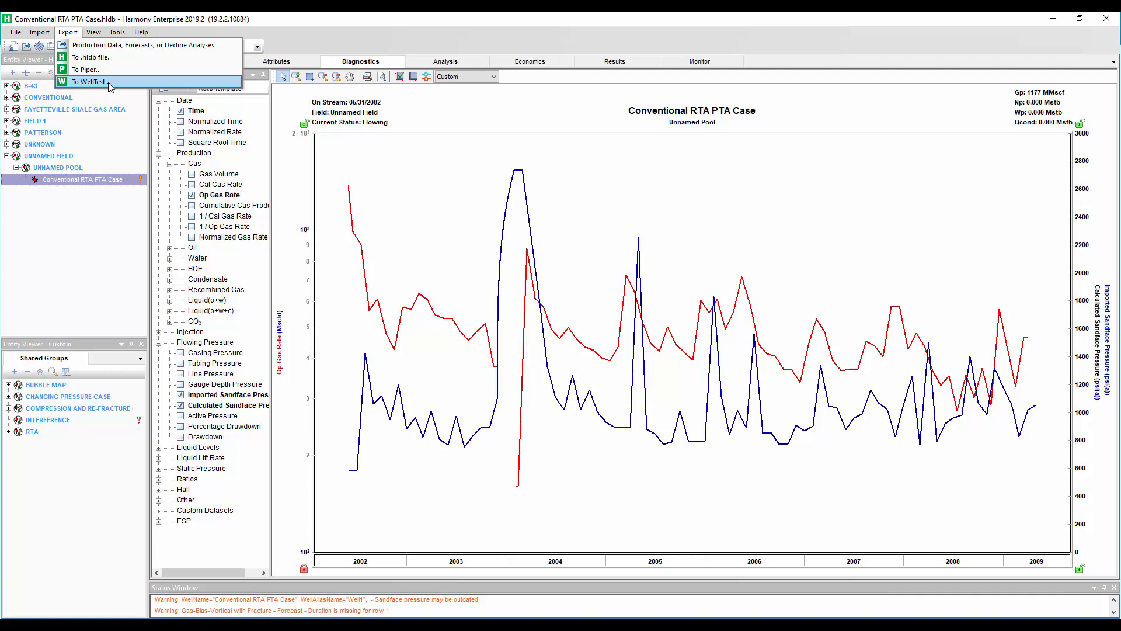
Export the case to WellTest as a file named exporttowelltest
left_click(85, 69)
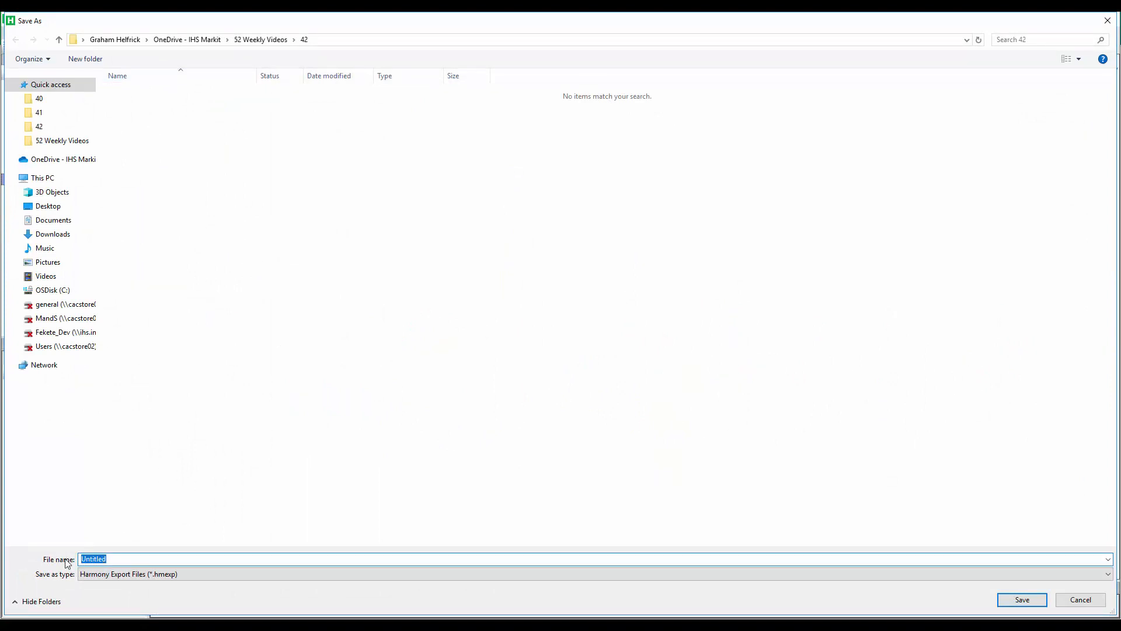
type("exporttowelltest")
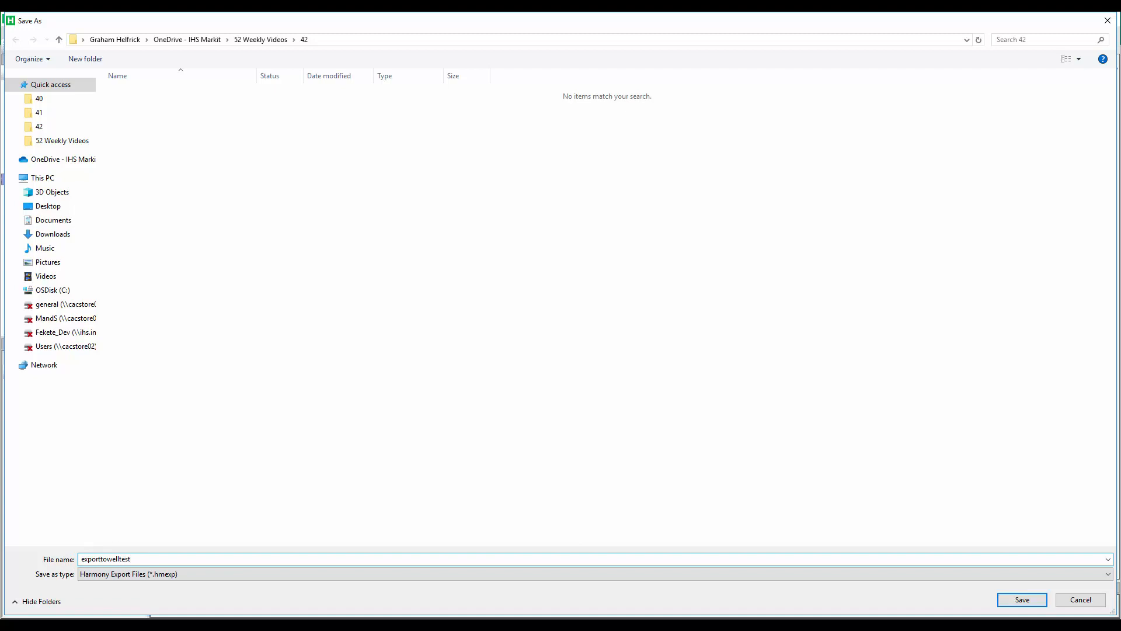
left_click(1020, 599)
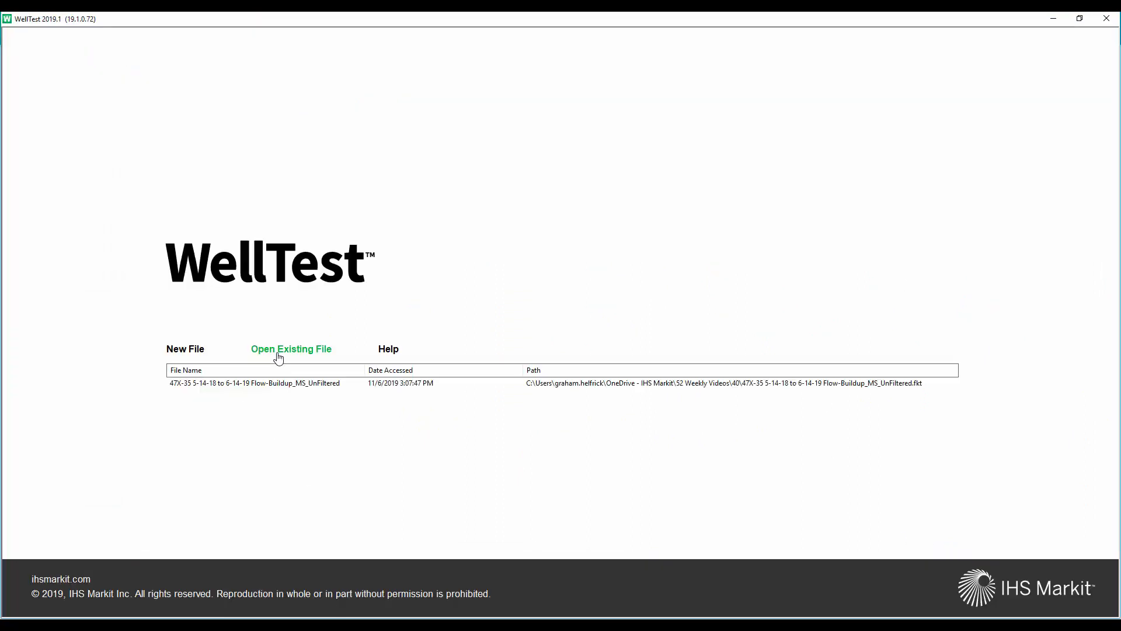
Load exporttowelltest.hmexp in WellTest to show its production data table and charts
left_click(291, 350)
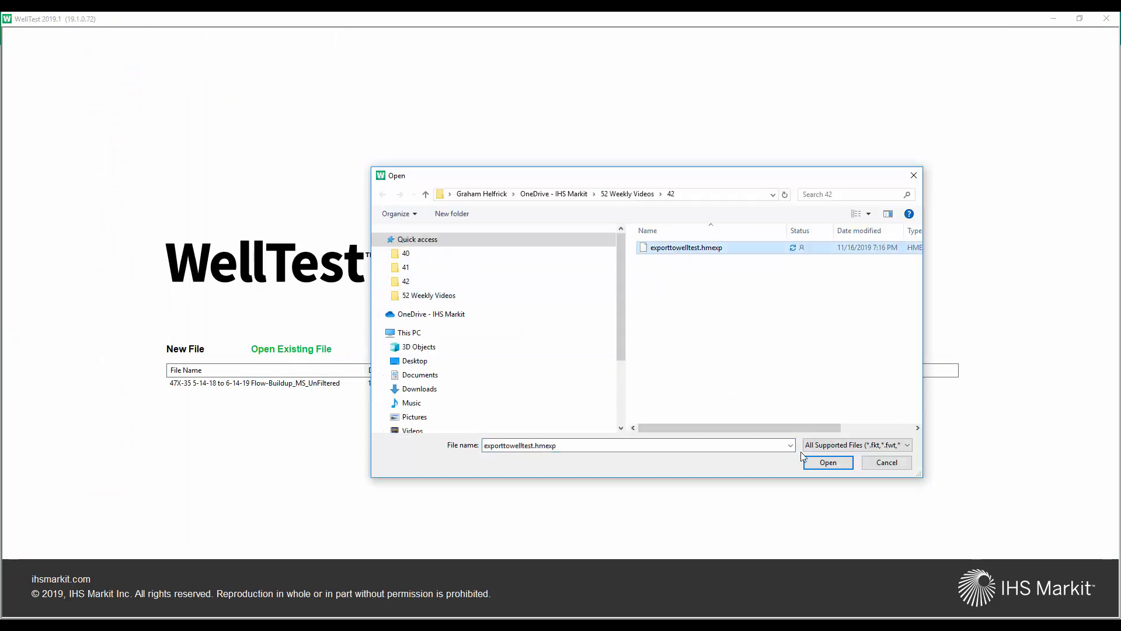
left_click(827, 462)
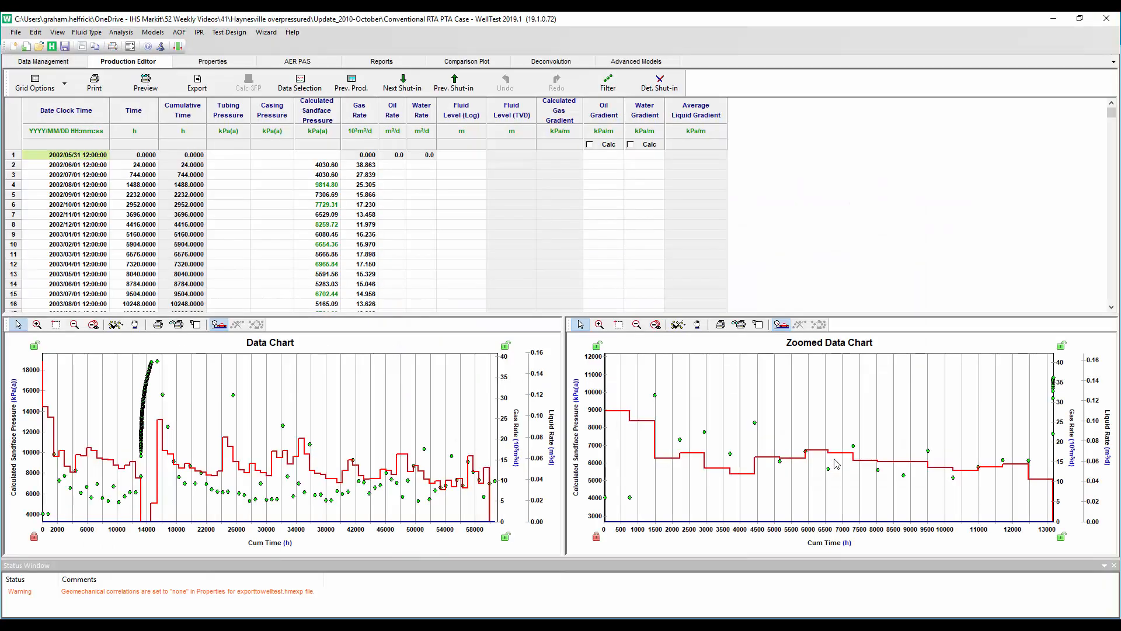
mouse_move(516, 439)
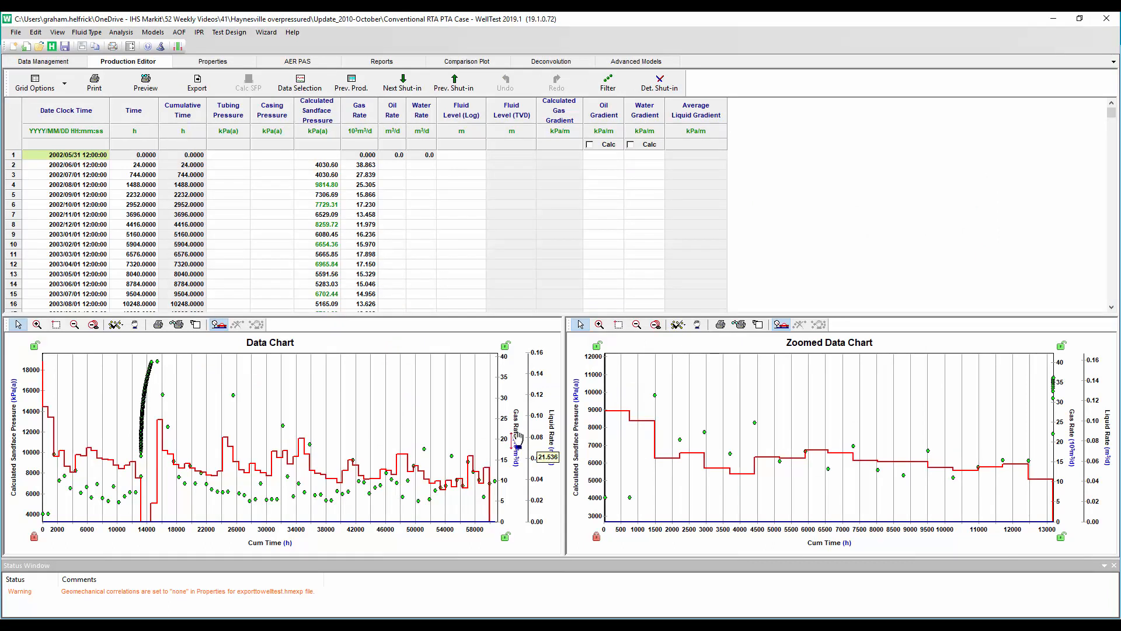
mouse_move(143, 445)
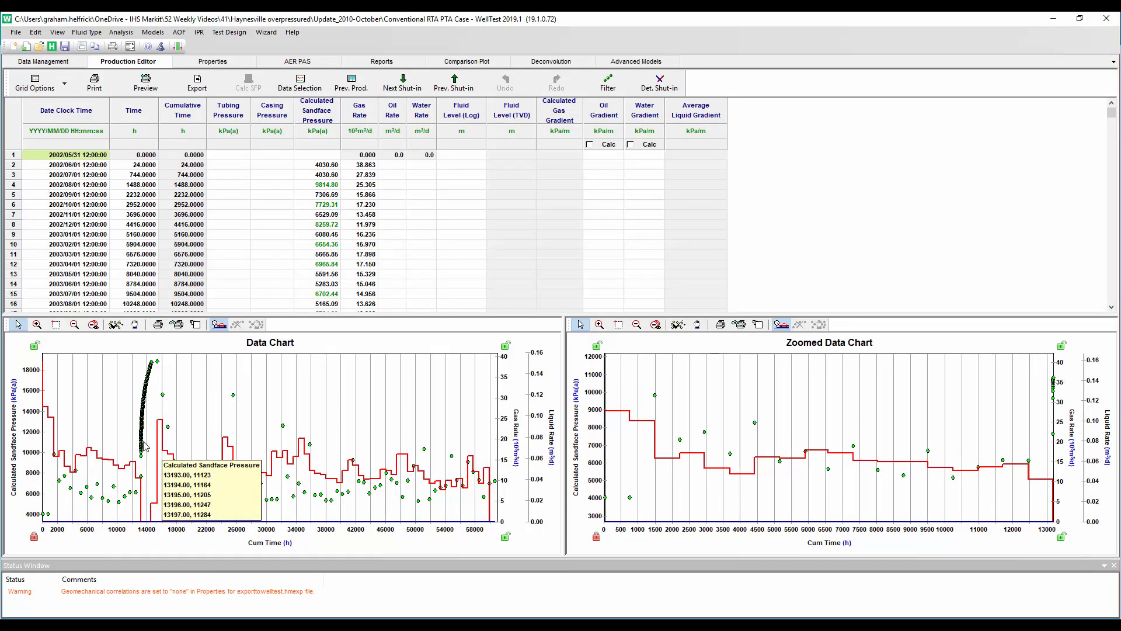
mouse_move(235, 199)
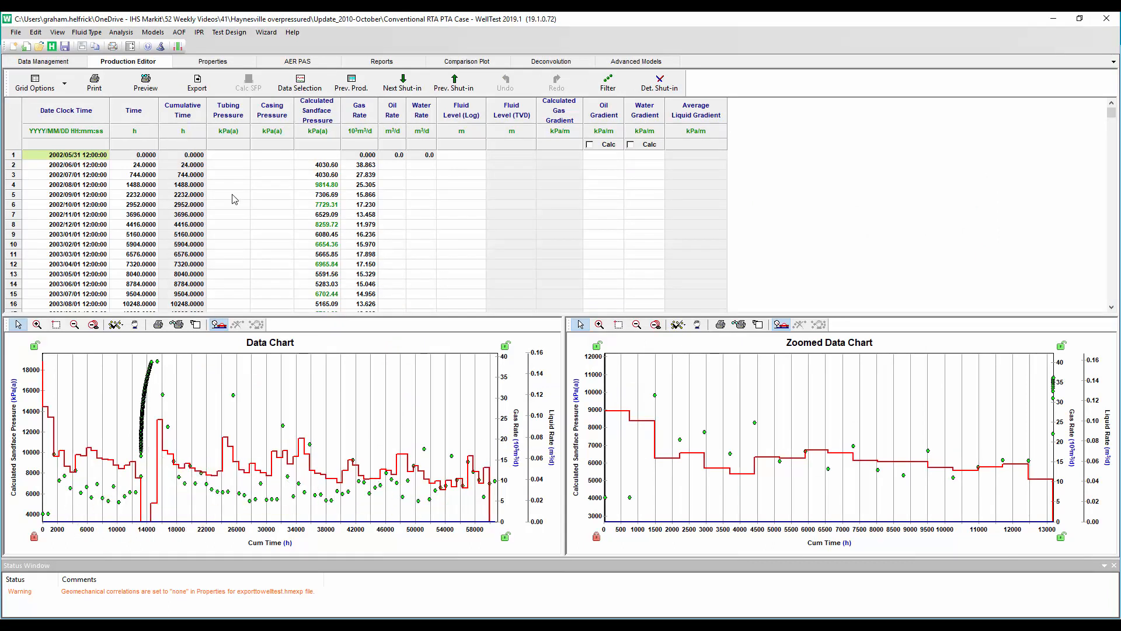
Start a vertical well diagnostic analysis in WellTest
left_click(120, 33)
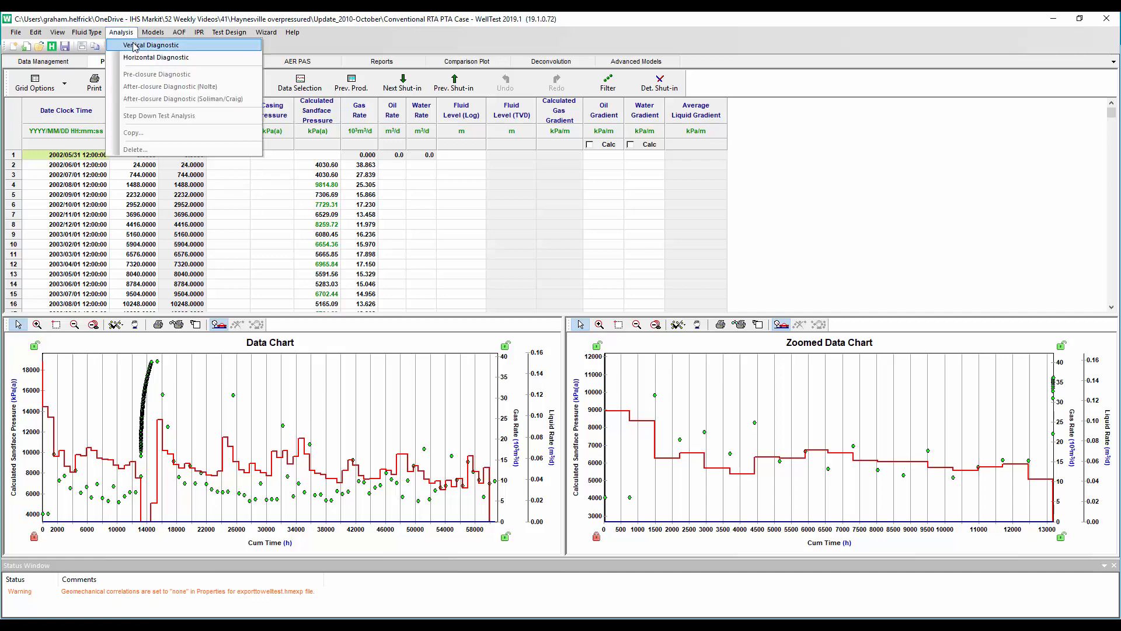
left_click(149, 44)
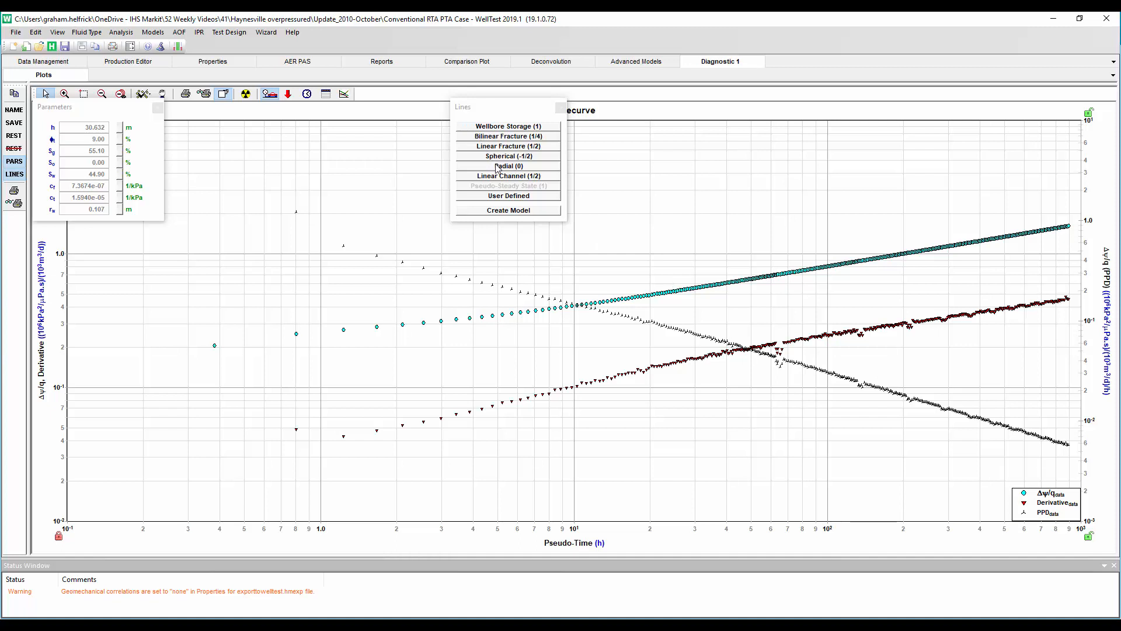
Fit a radial flow line to the late-time derivative, giving permeability 0.0187 mD
left_click(508, 164)
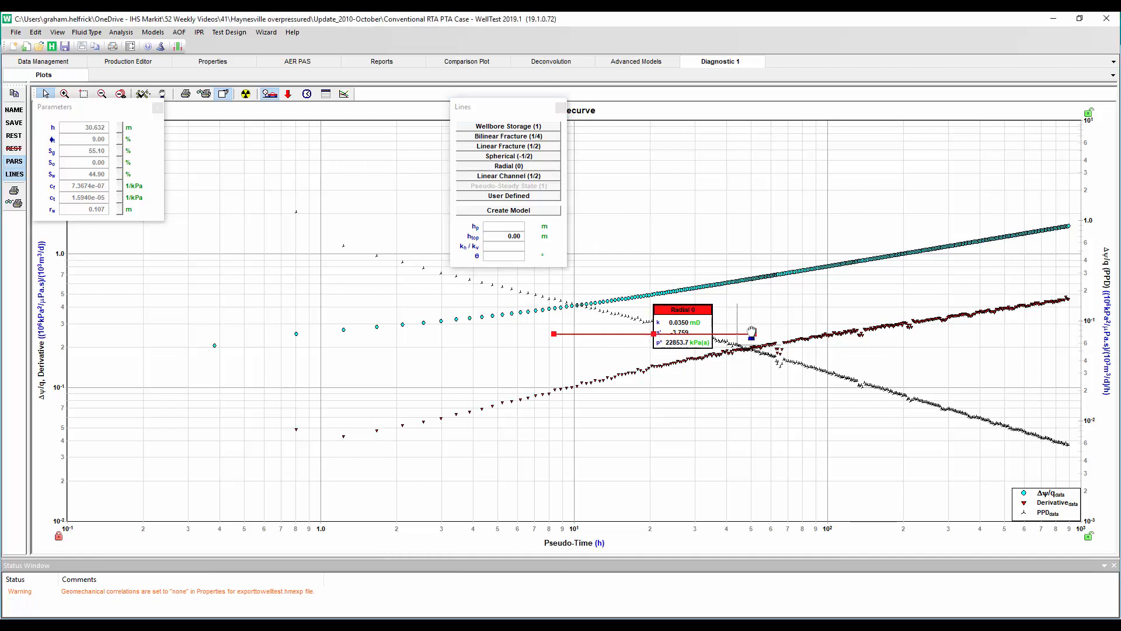
left_click_drag(657, 333, 900, 254)
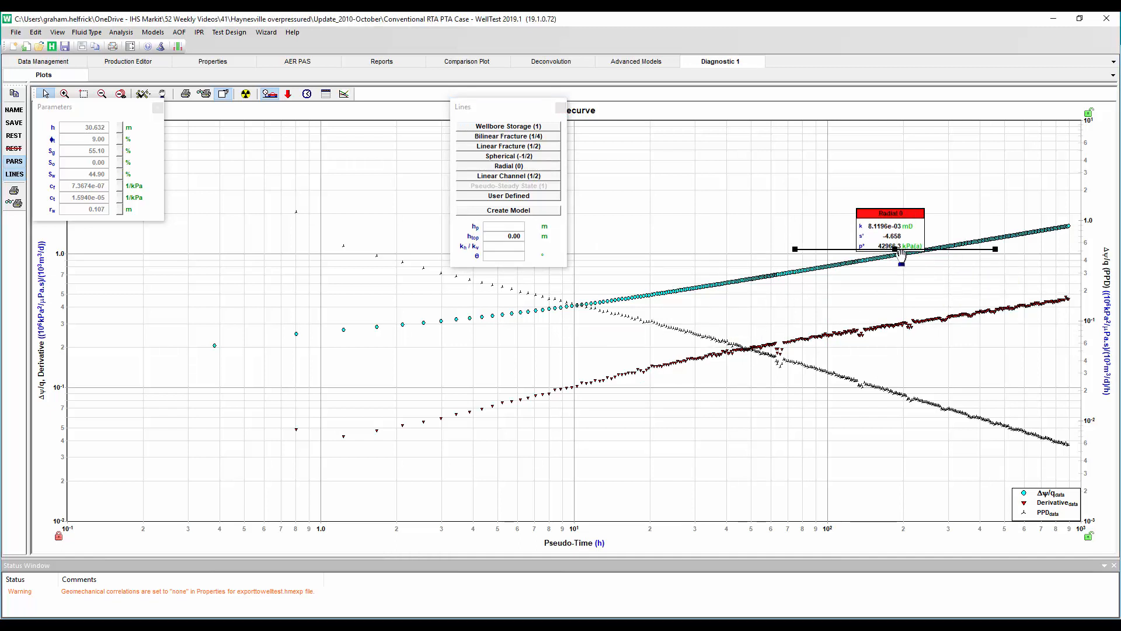
left_click_drag(901, 260, 1072, 297)
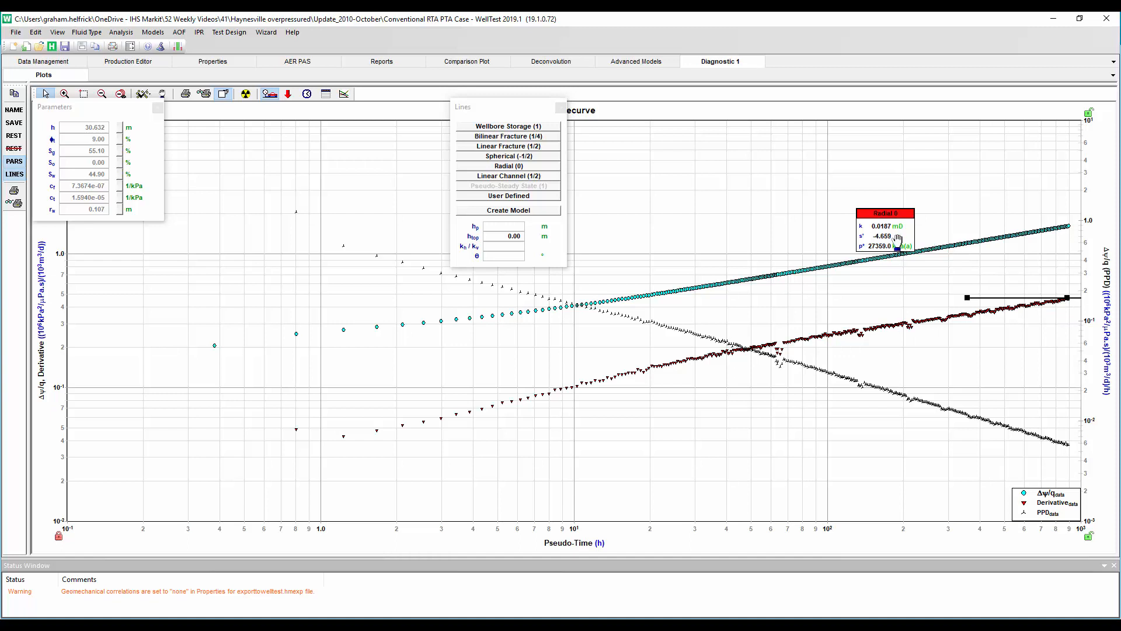
Switch to field units and fit a half-slope linear fracture line to the early derivative
left_click(131, 45)
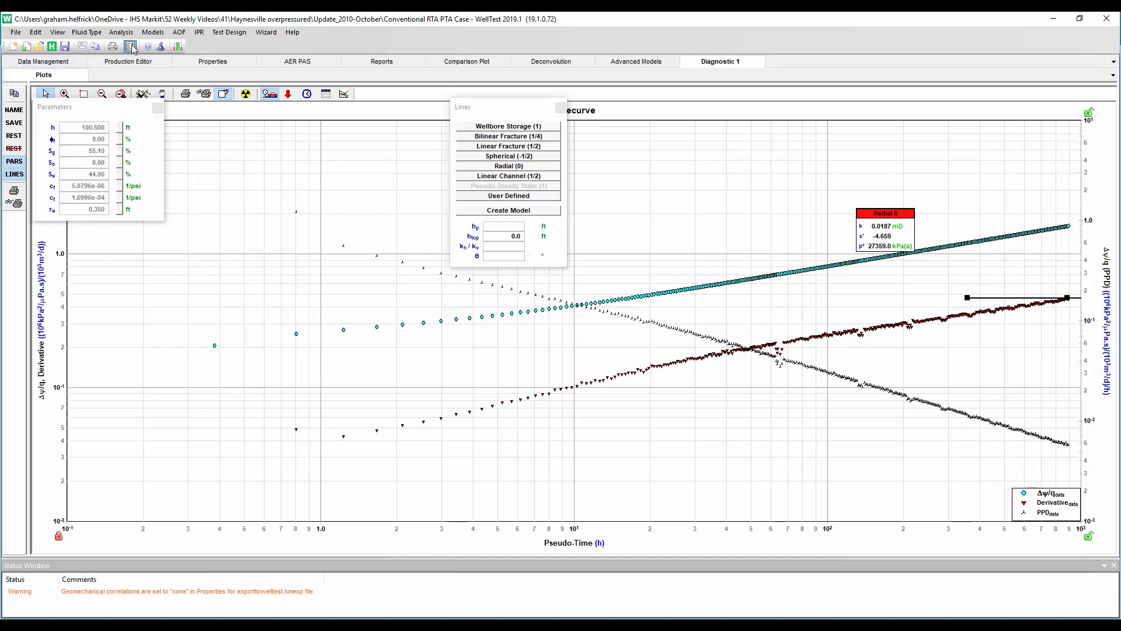
left_click(508, 146)
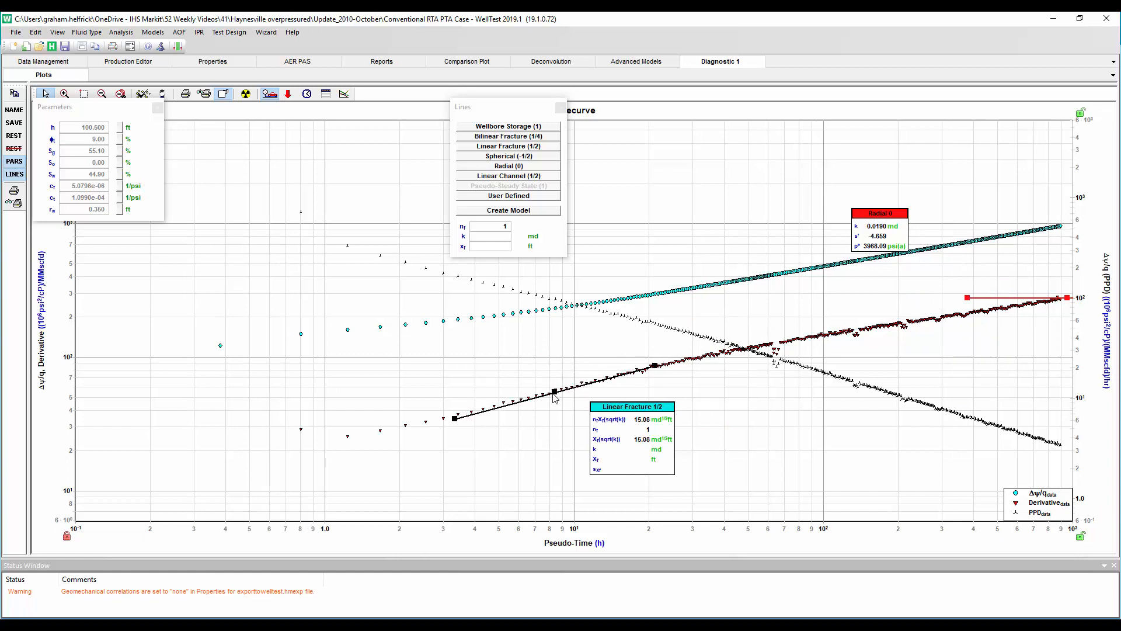
left_click_drag(558, 392, 558, 393)
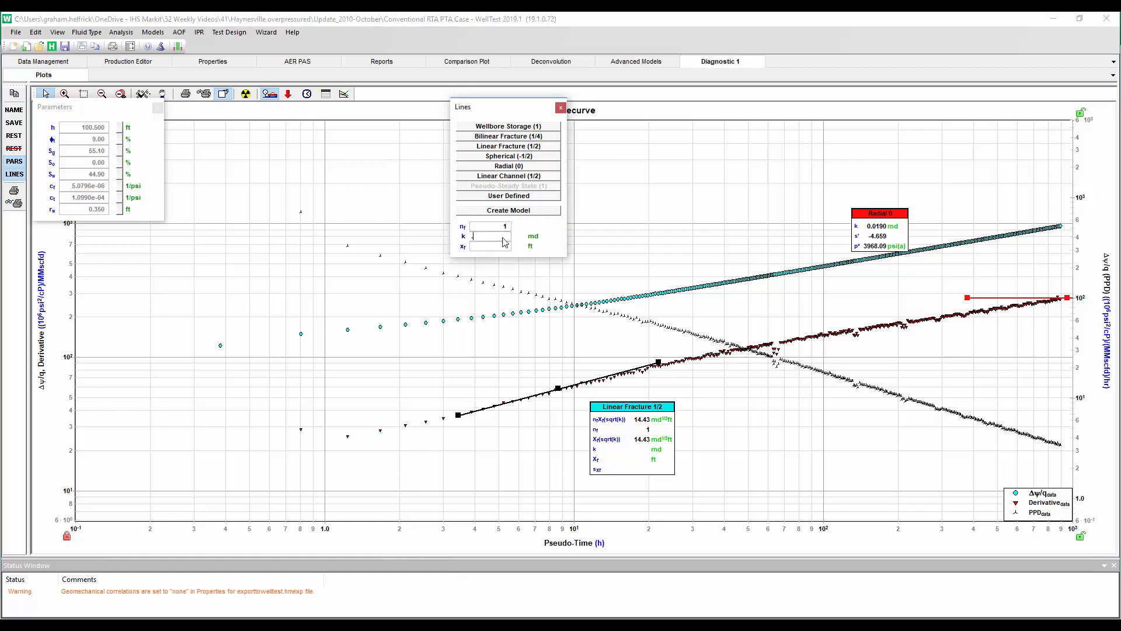
Set the permeability k to 0.019 md
type(".0")
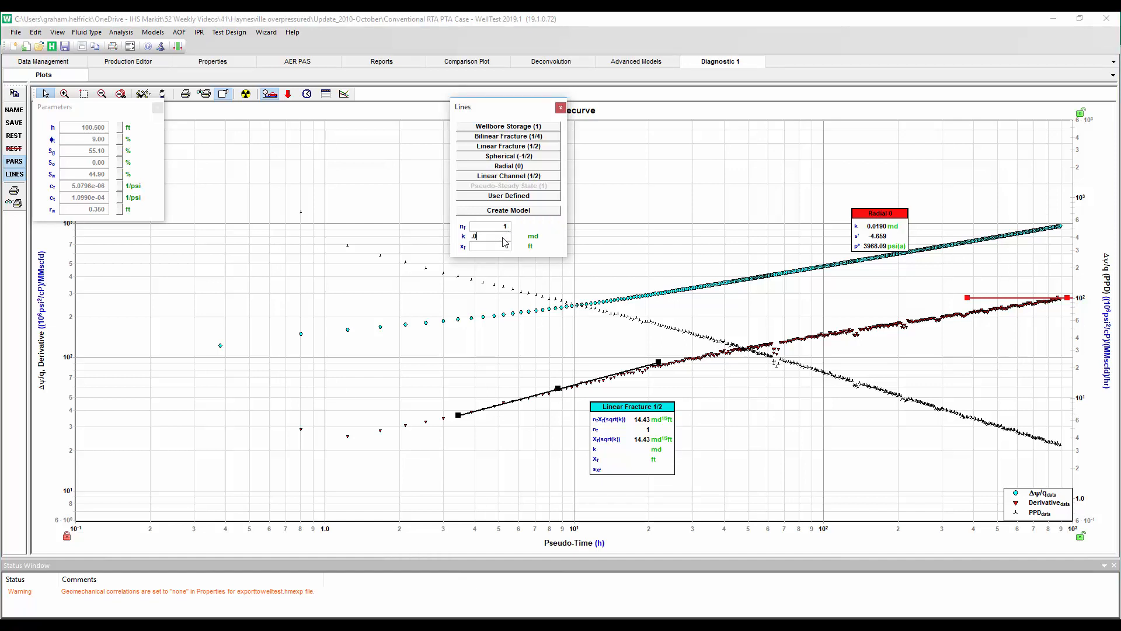
type("019")
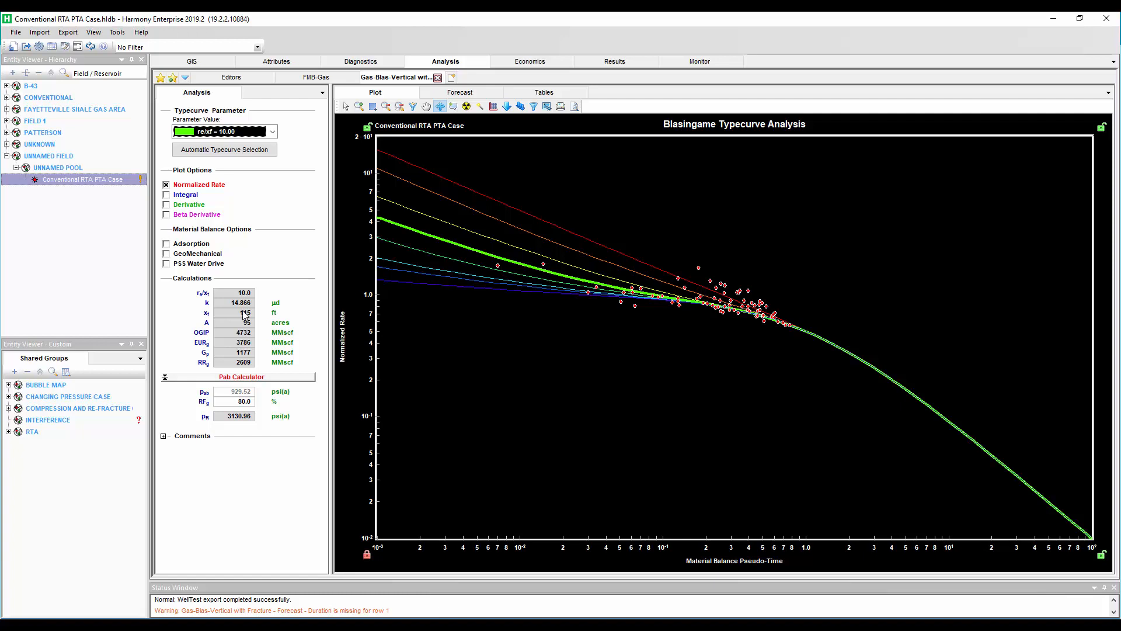
mouse_move(253, 320)
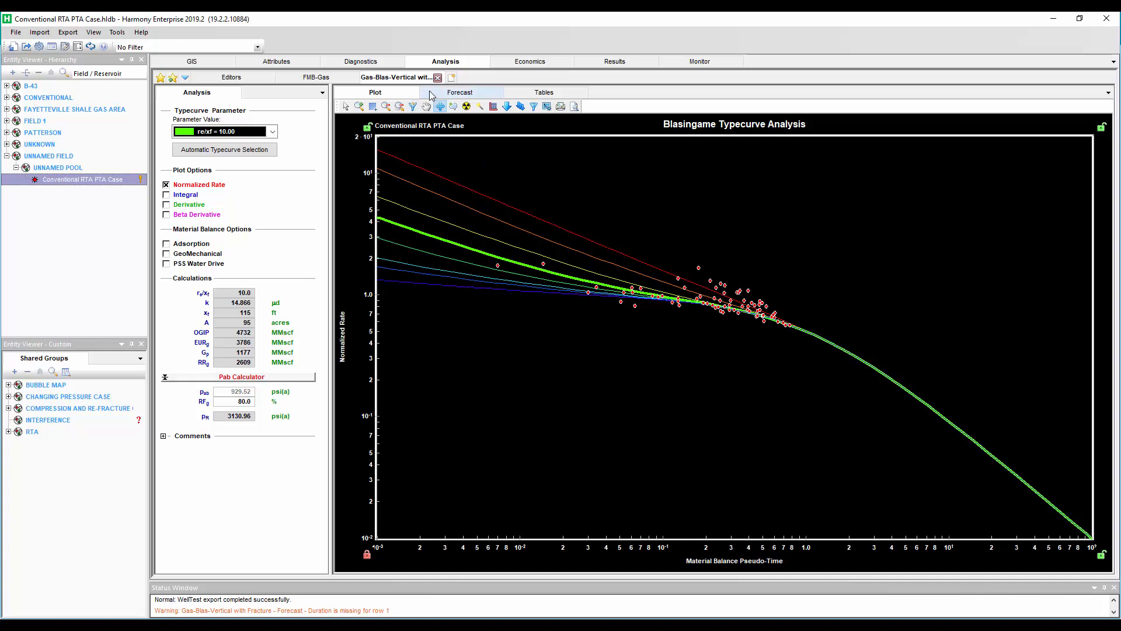
mouse_move(459, 91)
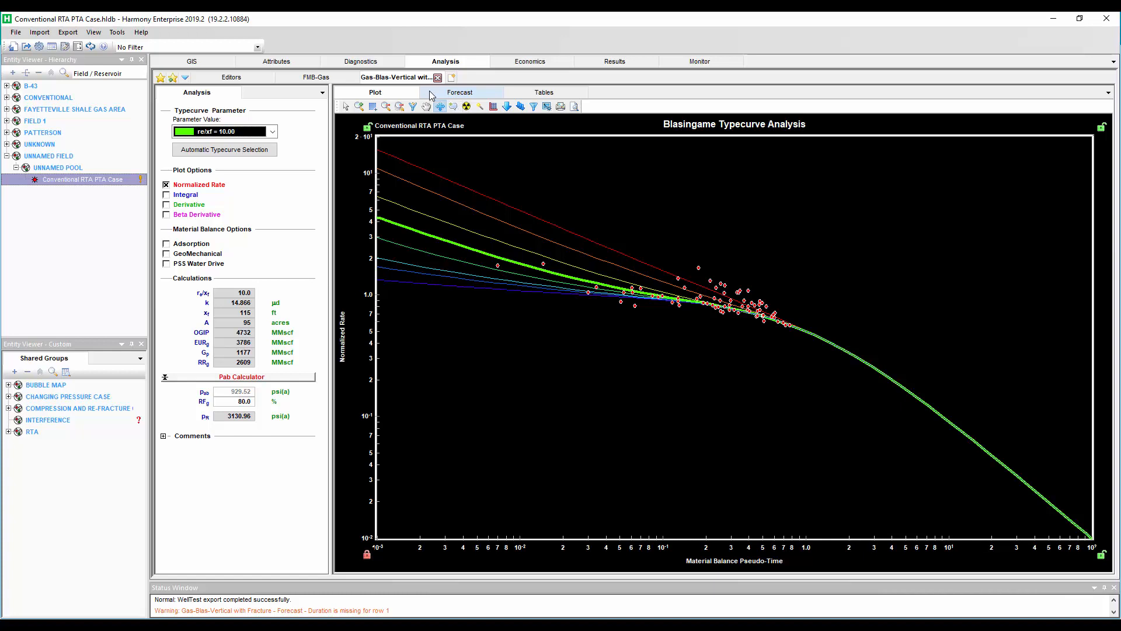
Forecast 360 months with pressure ramping down to 350 psi, giving EUR 3036 MMscf
left_click(459, 91)
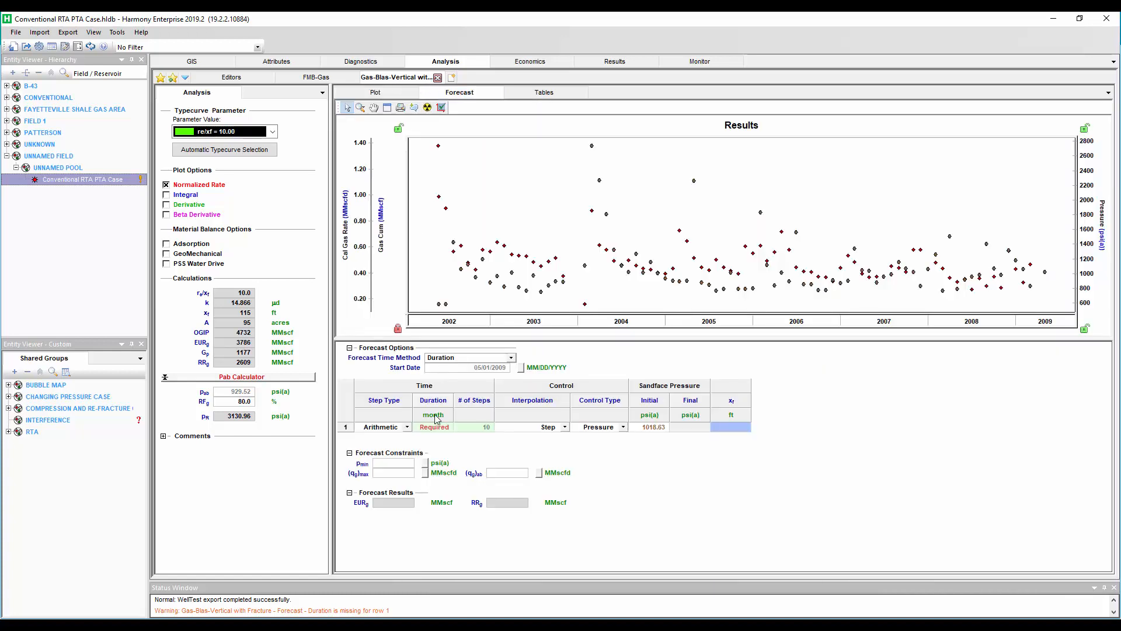
type("360.0")
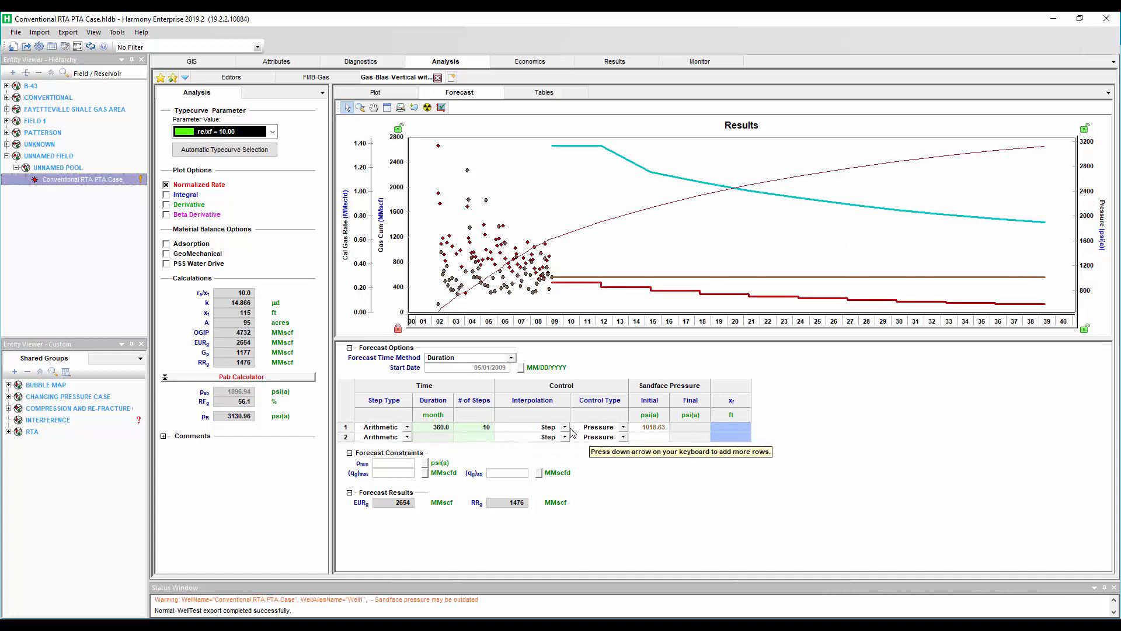
left_click(547, 427)
type("350")
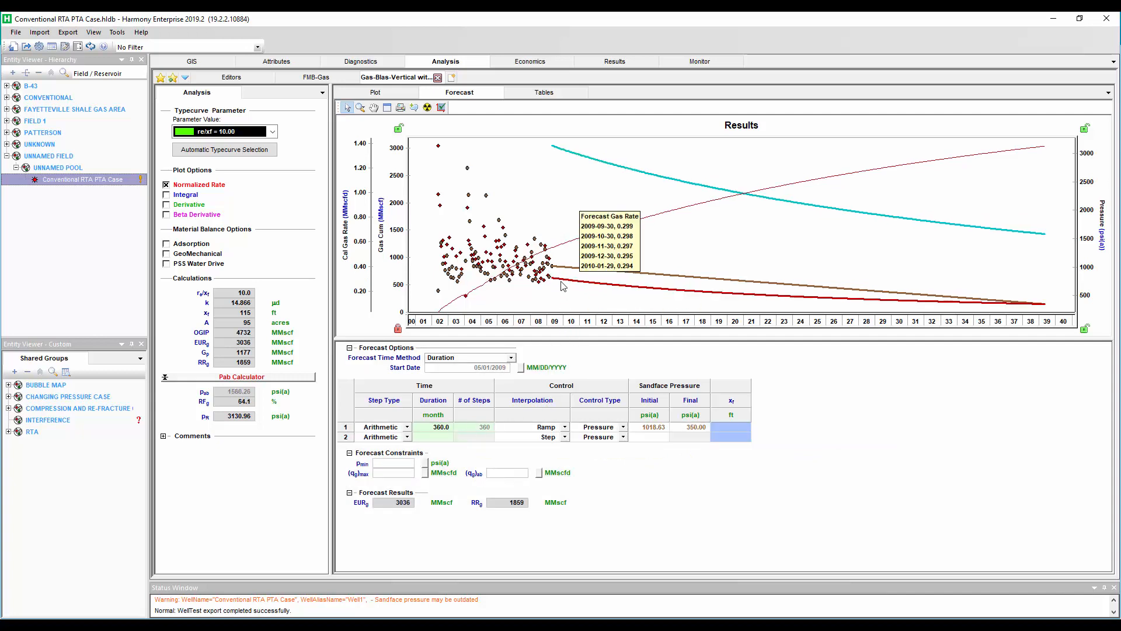
mouse_move(690, 295)
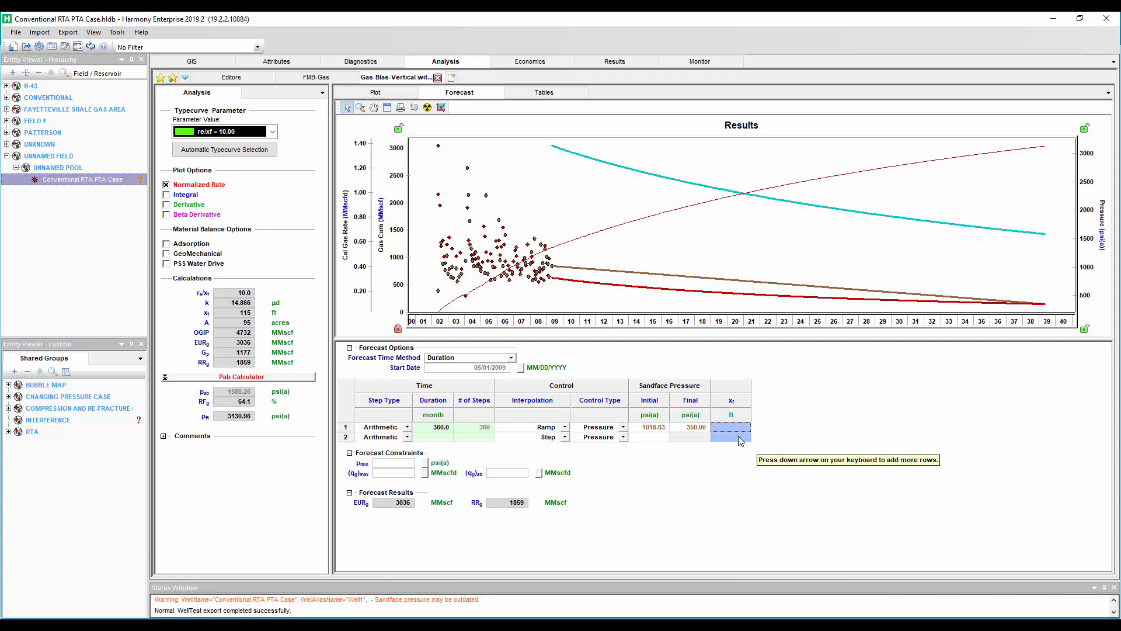
Set the forecast fracture half-length to 300 ft, raising EUR to 3501 MMscf
type("300")
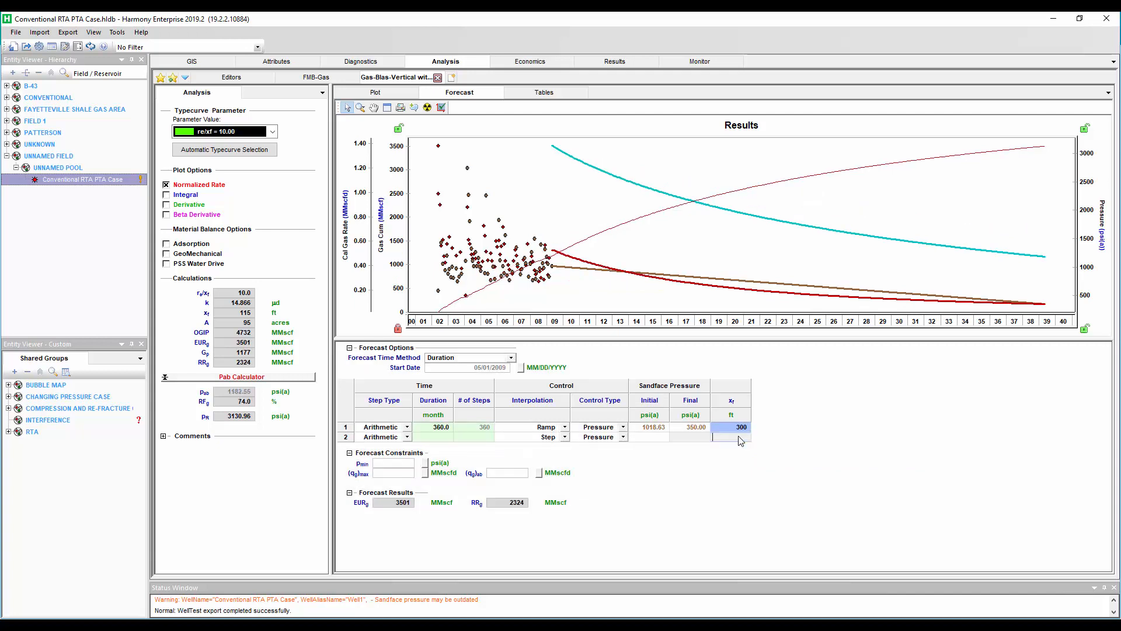
mouse_move(553, 256)
type("500")
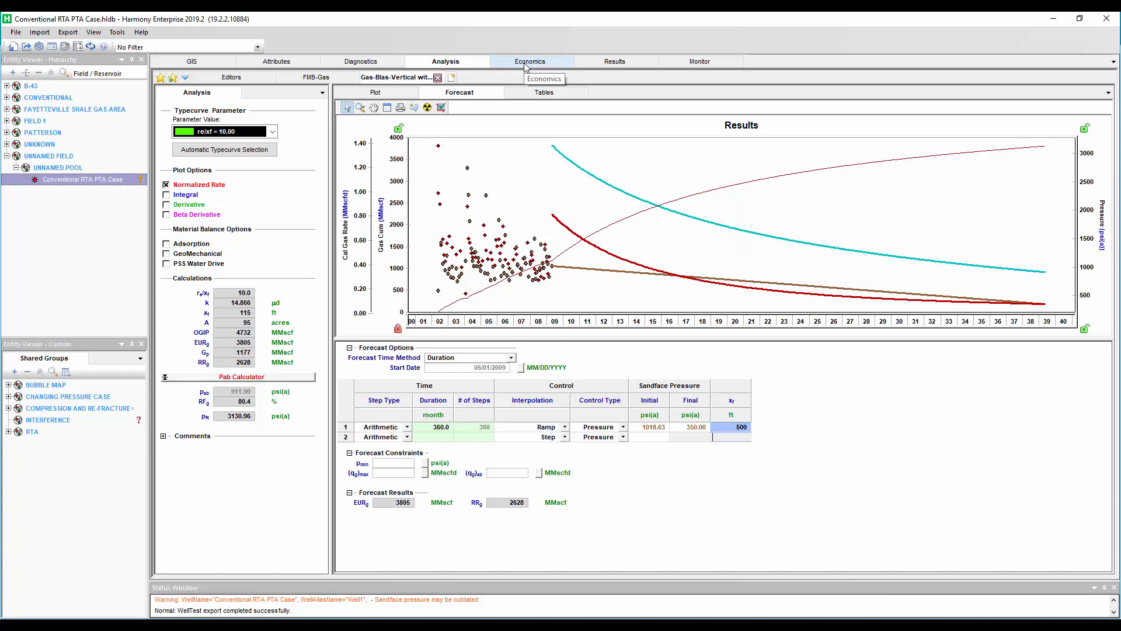
mouse_move(545, 259)
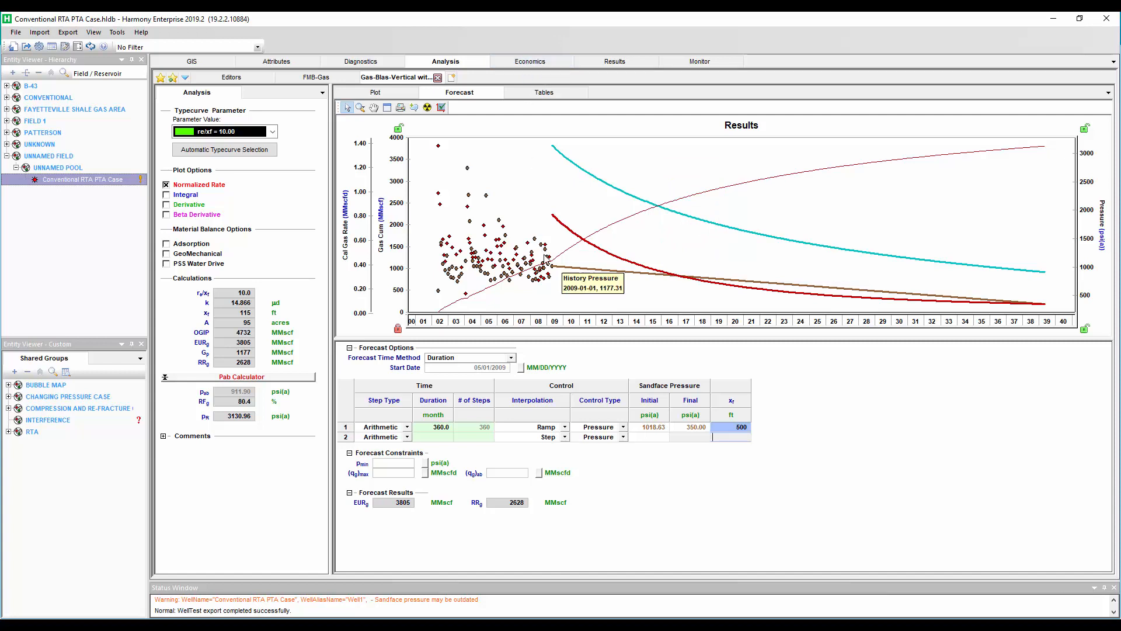
mouse_move(555, 270)
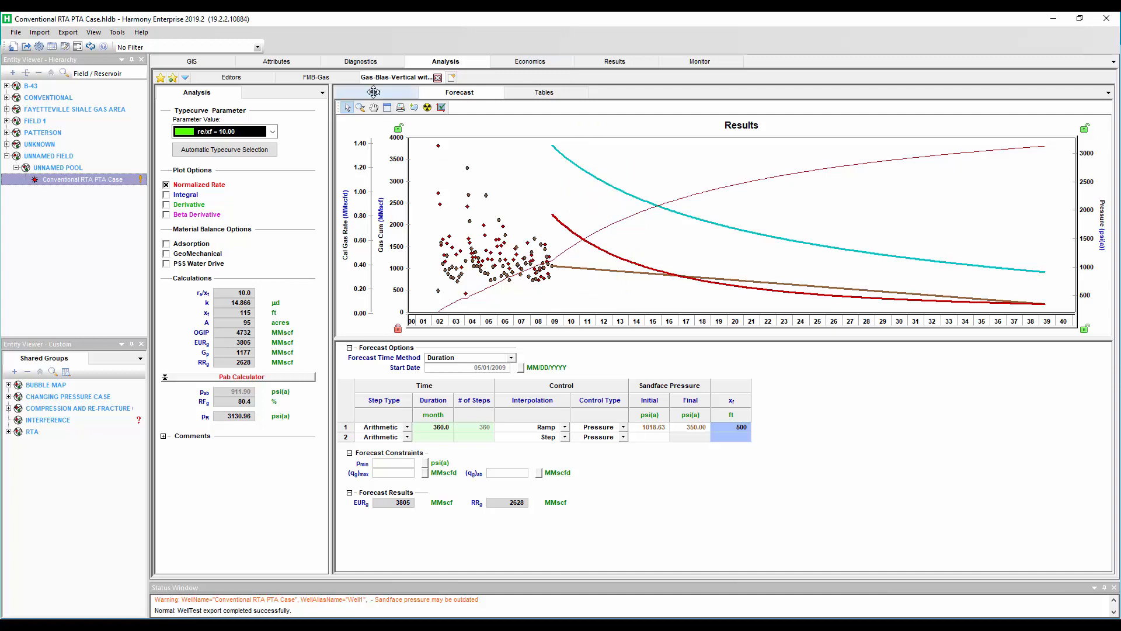
Return to the typecurve plot and send the case to WellTest again
left_click(374, 91)
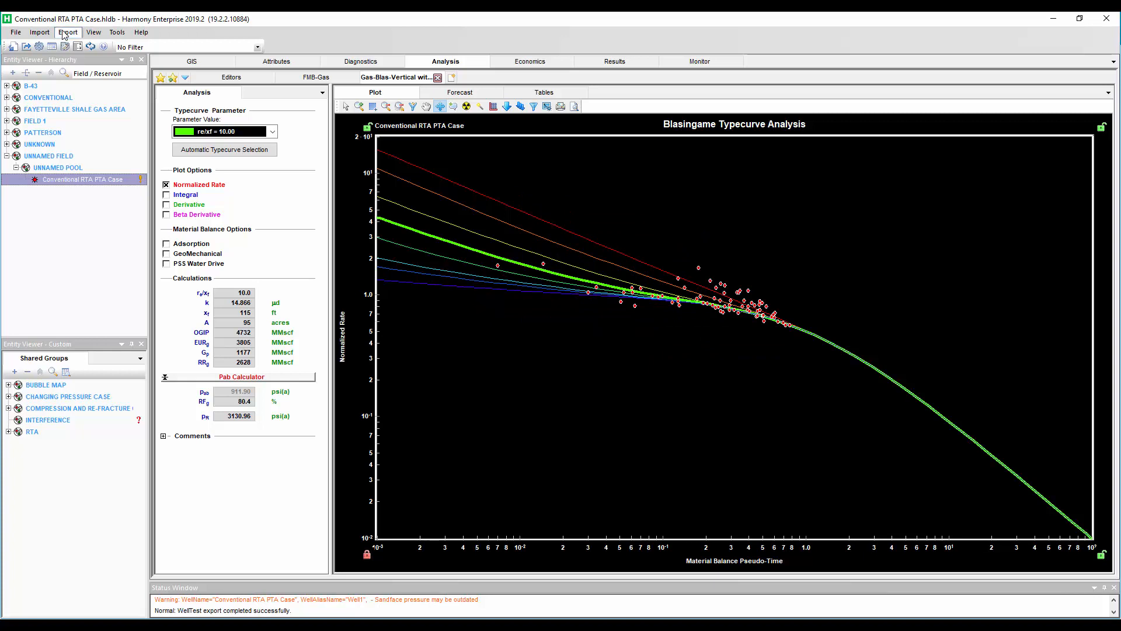
left_click(68, 32)
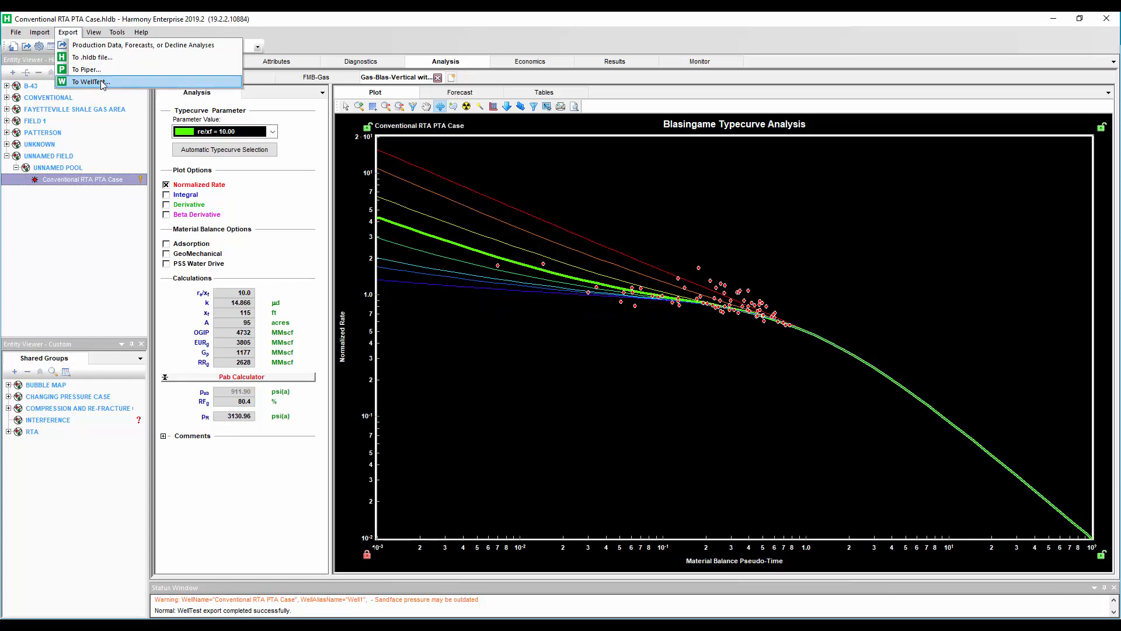
left_click(88, 81)
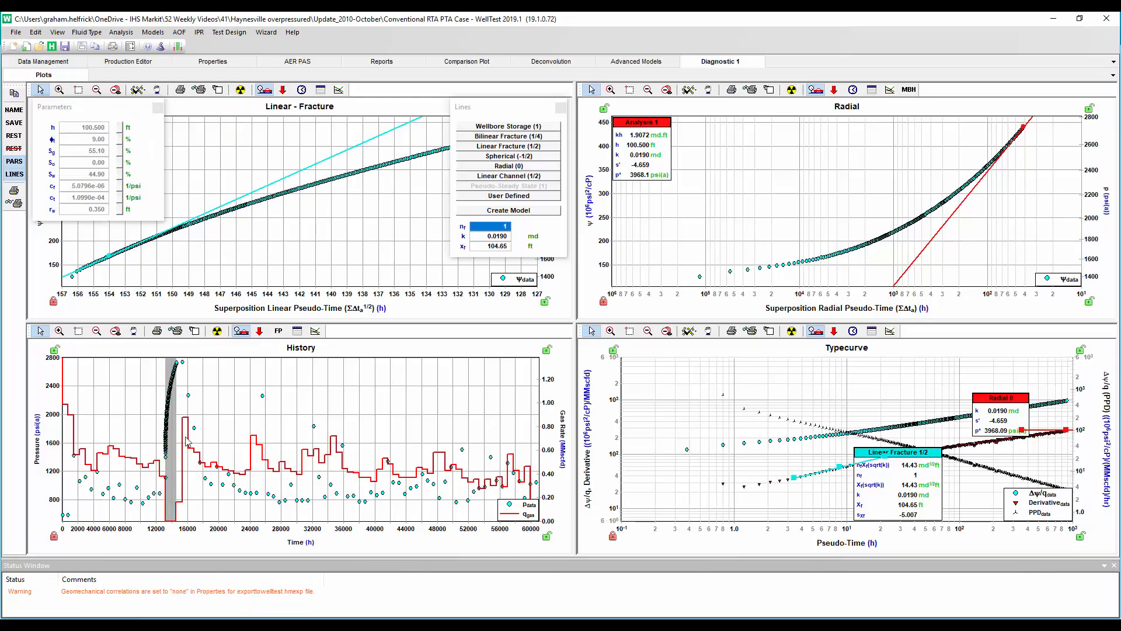
mouse_move(971, 480)
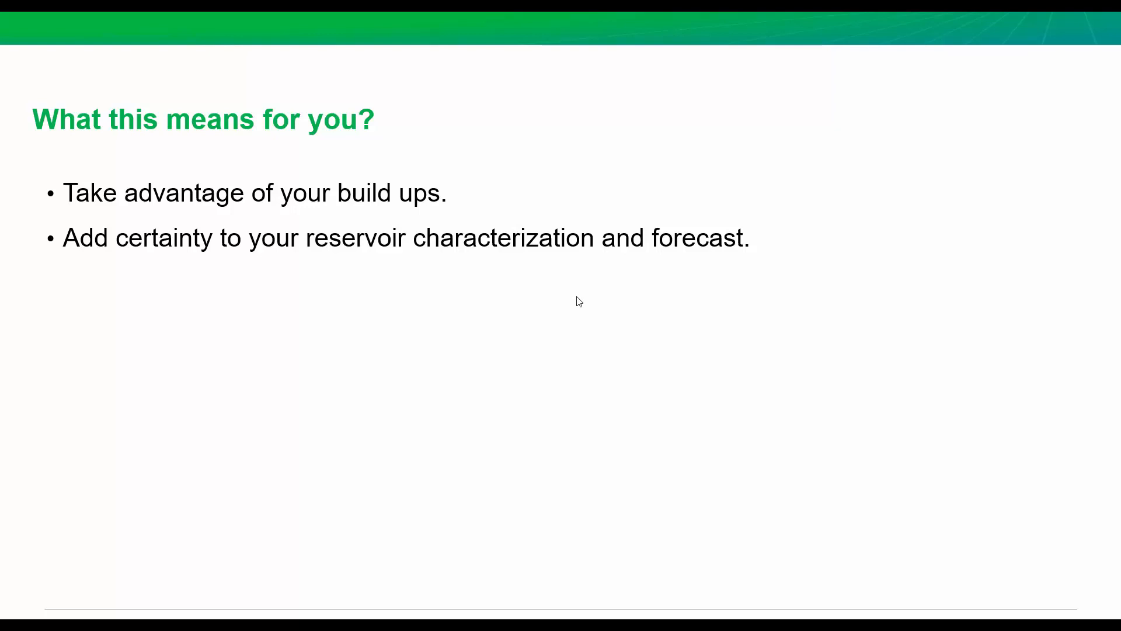
Advance from the 'What this means for you?' takeaways to the 'Unconventional too' slide
key("Right")
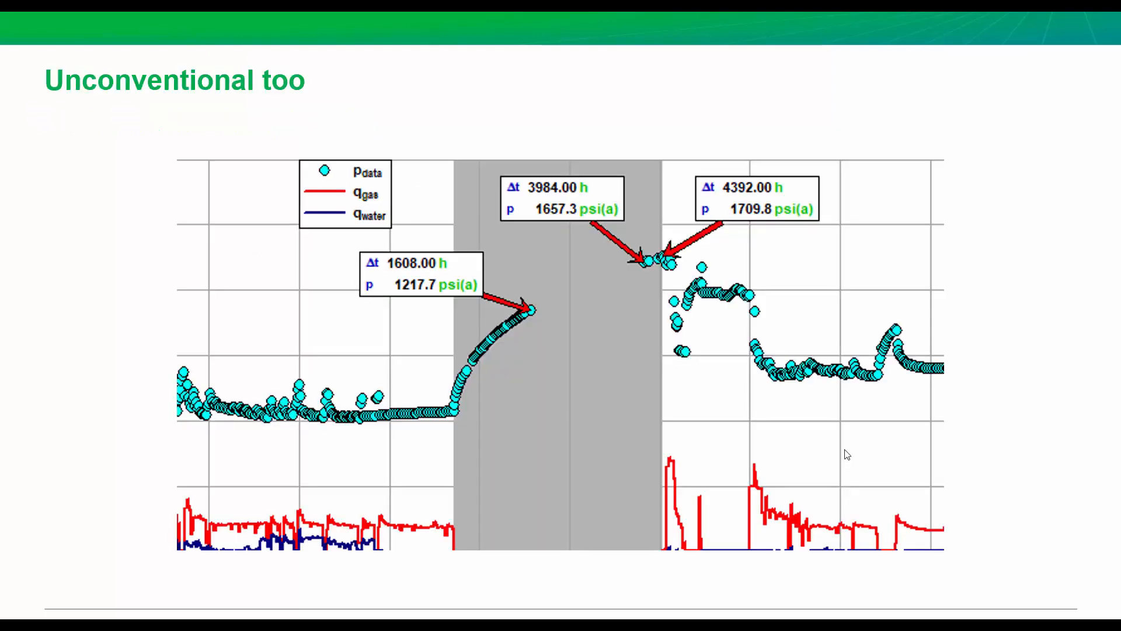